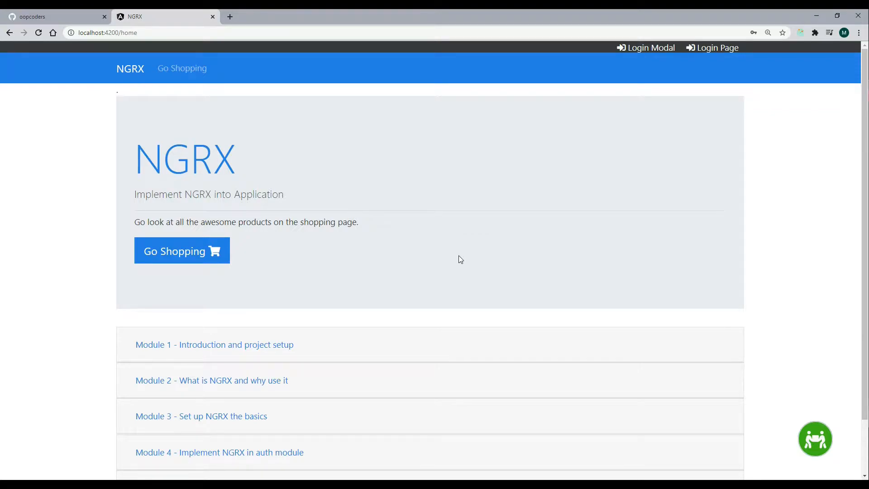
{"action": "mouse_move", "coordinate": [473, 191]}
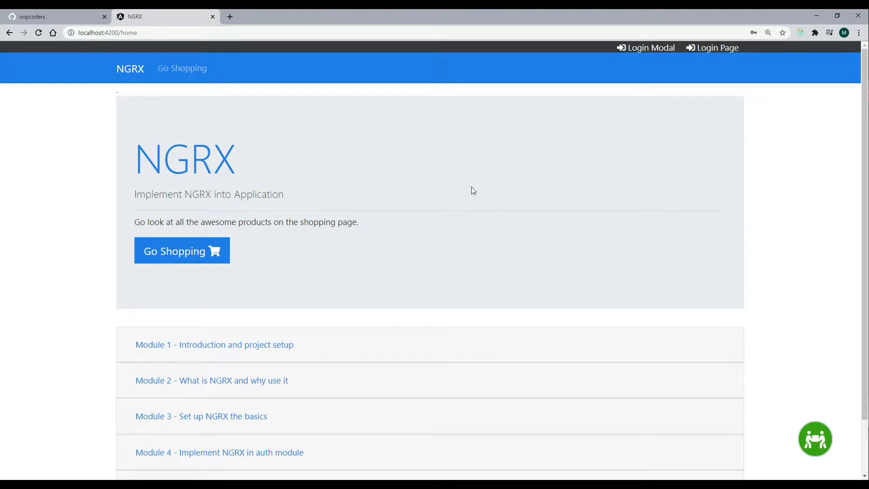
Step: Show the current NgRx store state tree in the browser developer tools
{"action": "scroll", "scroll_direction": "down", "scroll_amount": 3}
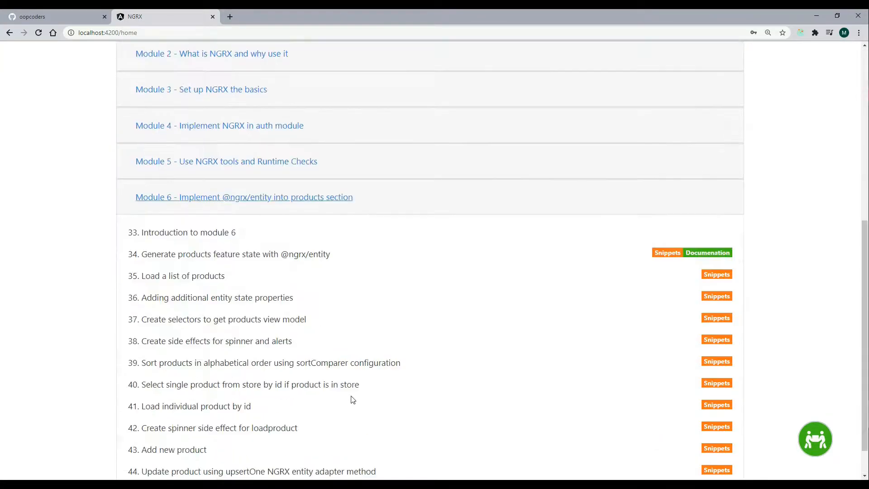
{"action": "scroll", "scroll_direction": "down", "scroll_amount": 3}
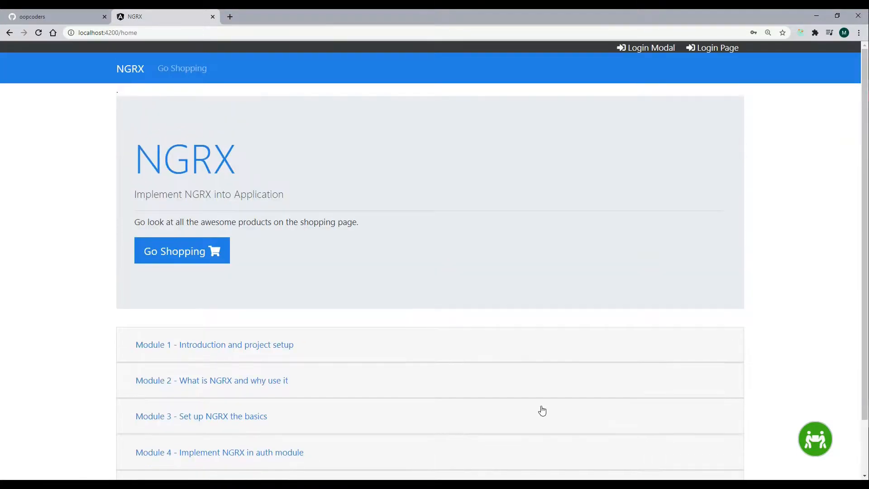
{"action": "mouse_move", "coordinate": [498, 211]}
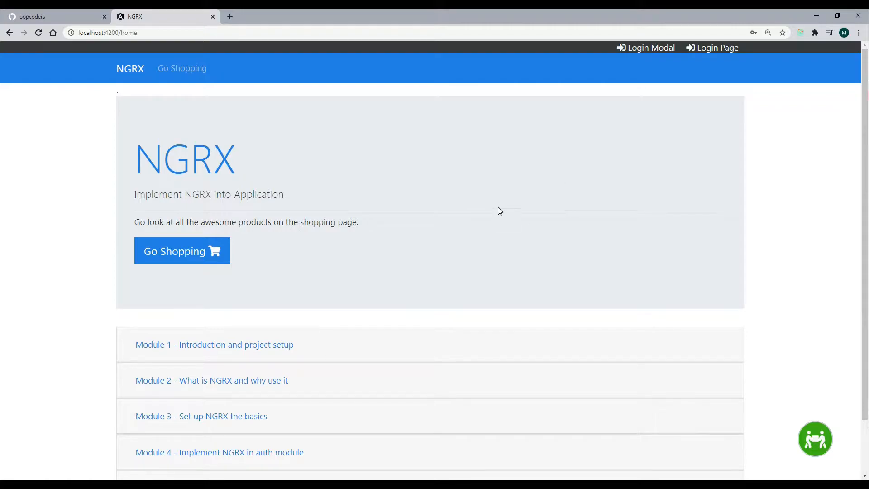
{"action": "mouse_move", "coordinate": [480, 185]}
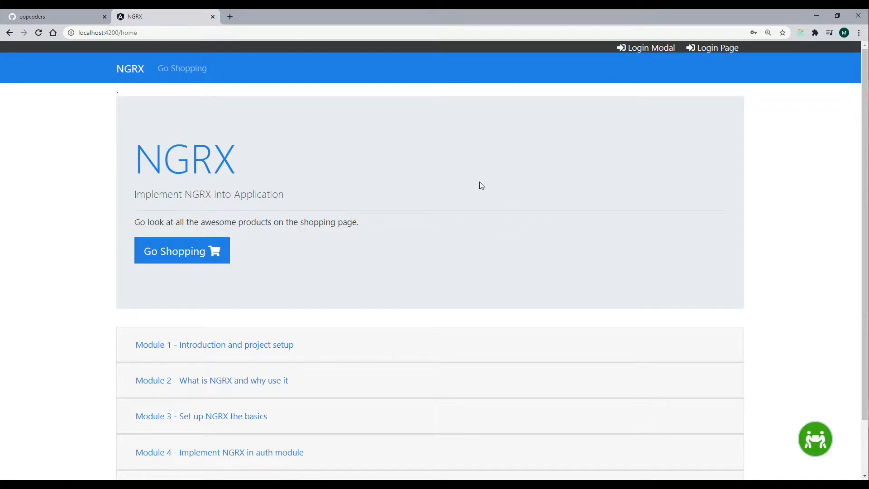
{"action": "mouse_move", "coordinate": [404, 165]}
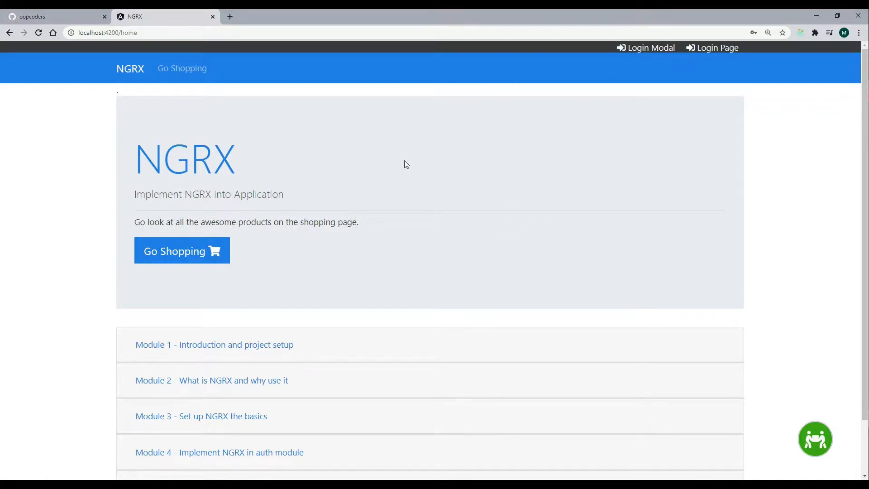
{"action": "mouse_move", "coordinate": [485, 189]}
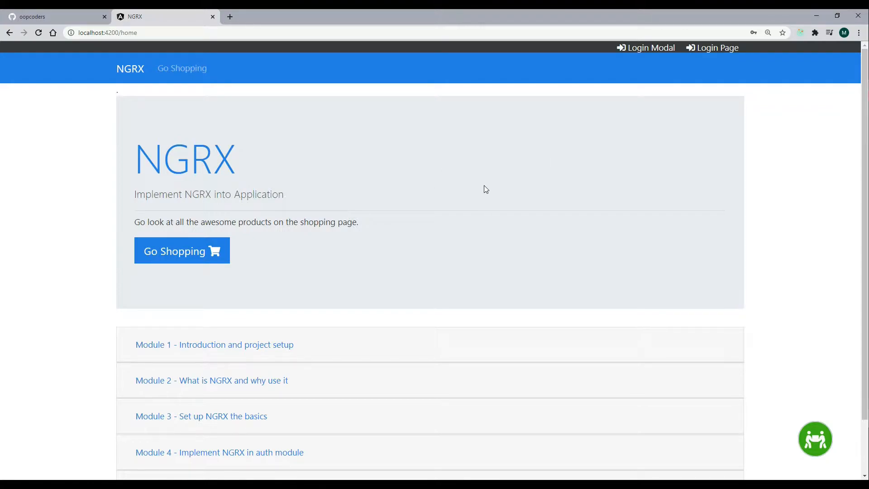
{"action": "mouse_move", "coordinate": [433, 209]}
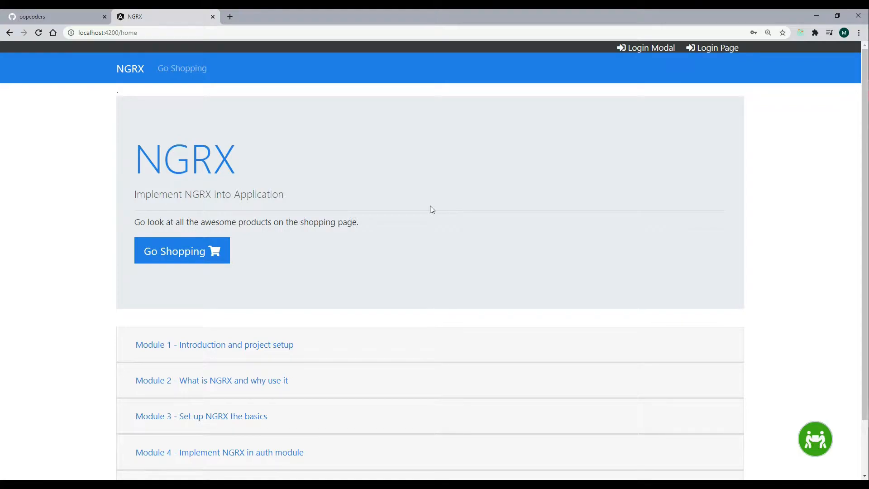
{"action": "mouse_move", "coordinate": [526, 177]}
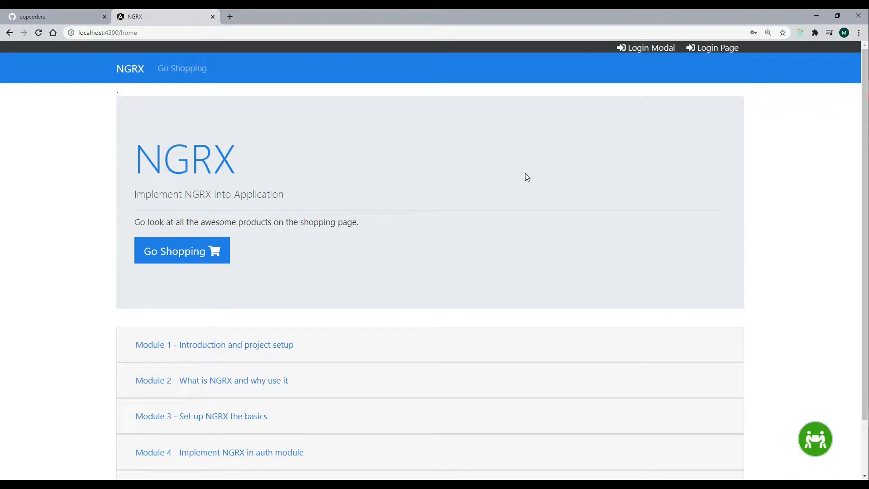
{"action": "mouse_move", "coordinate": [519, 192]}
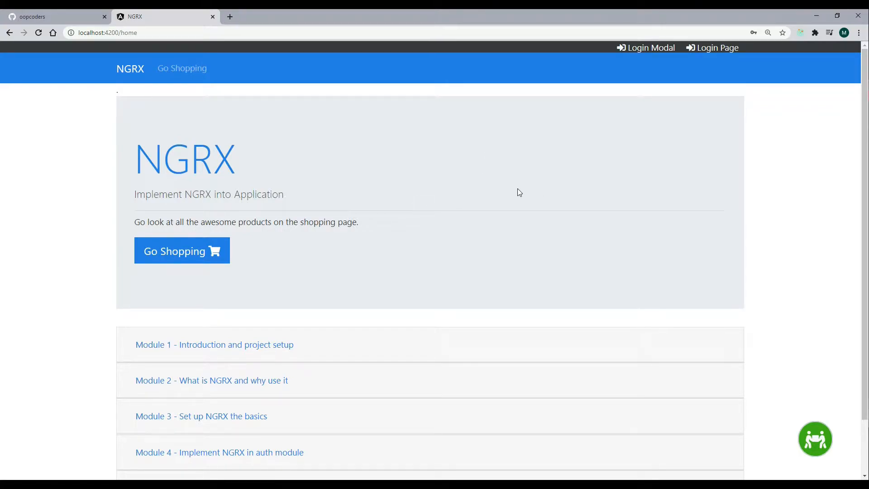
{"action": "mouse_move", "coordinate": [479, 178]}
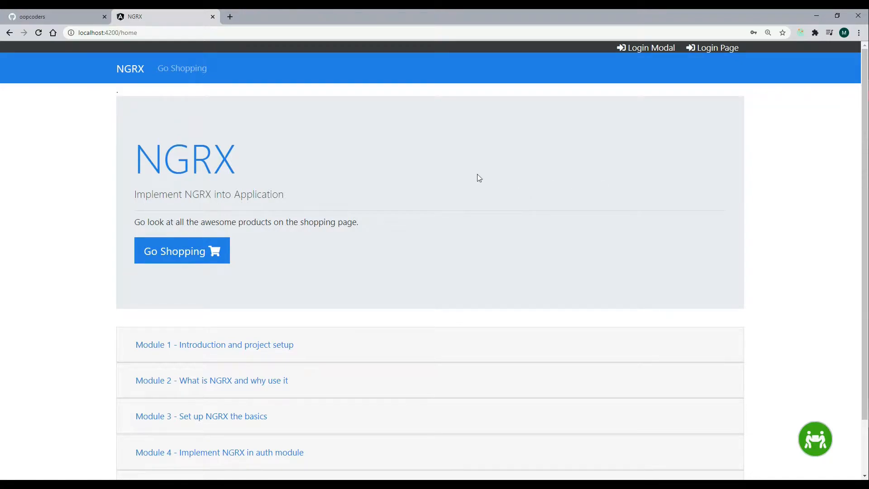
{"action": "mouse_move", "coordinate": [492, 184]}
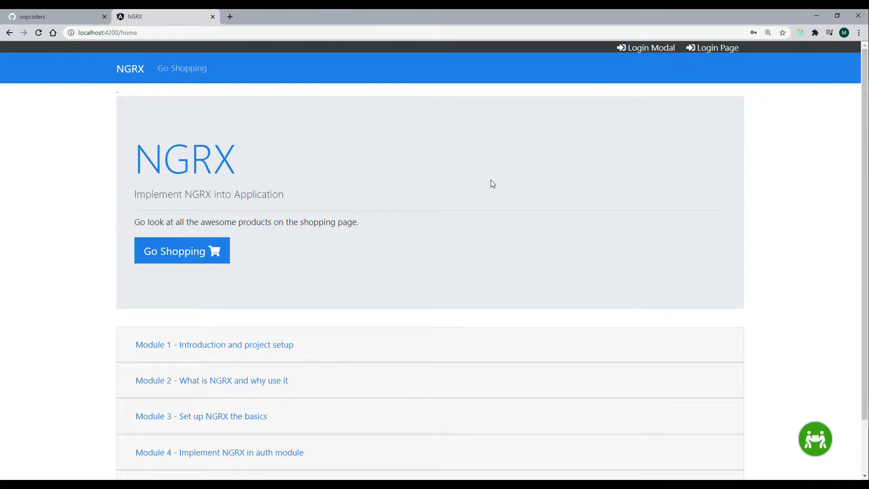
{"action": "right_click", "coordinate": [492, 183]}
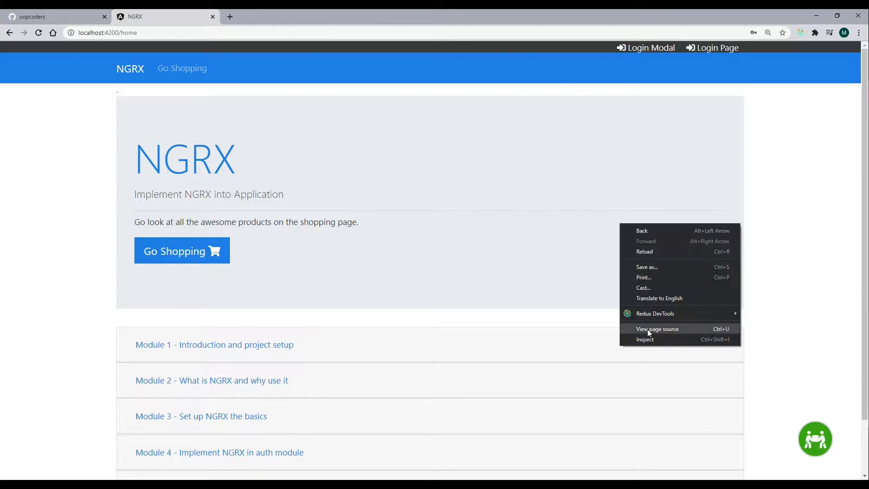
{"action": "left_click", "coordinate": [645, 340]}
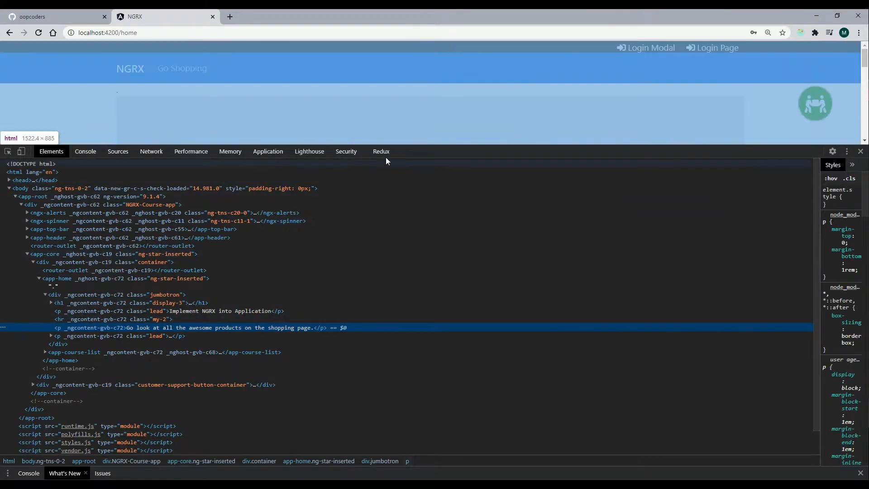
{"action": "left_click", "coordinate": [381, 151]}
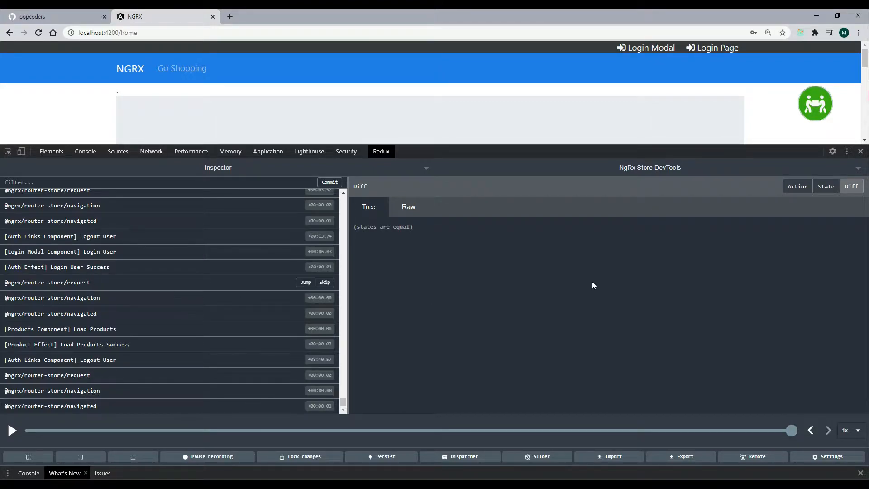
{"action": "left_click", "coordinate": [825, 185]}
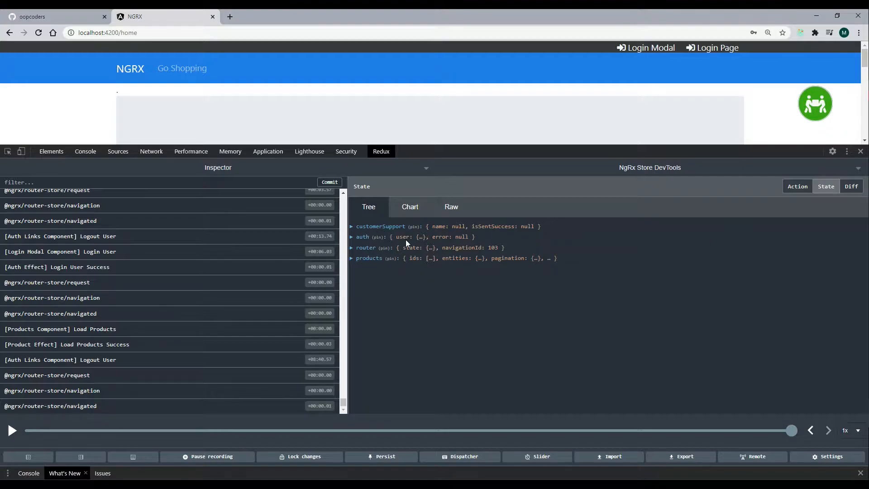
Step: Inspect the auth and products slices of the store state, then close the devtools
{"action": "left_click", "coordinate": [362, 237]}
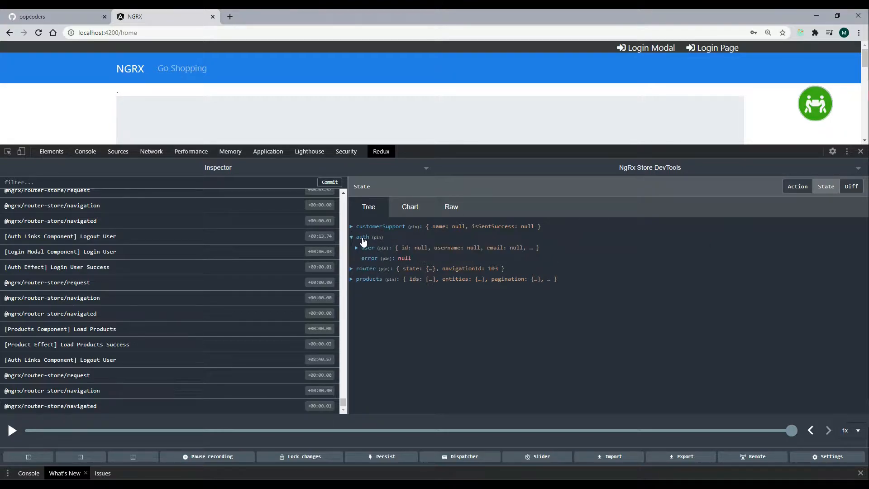
{"action": "left_click", "coordinate": [351, 237]}
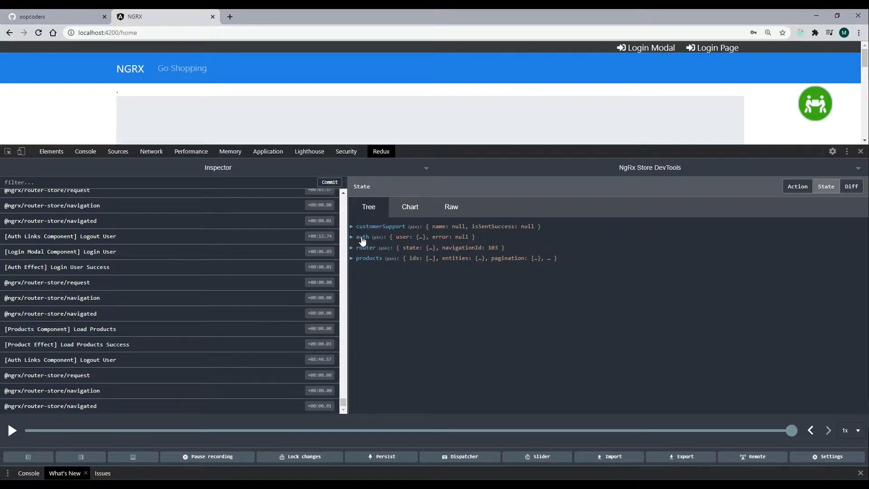
{"action": "left_click", "coordinate": [352, 236]}
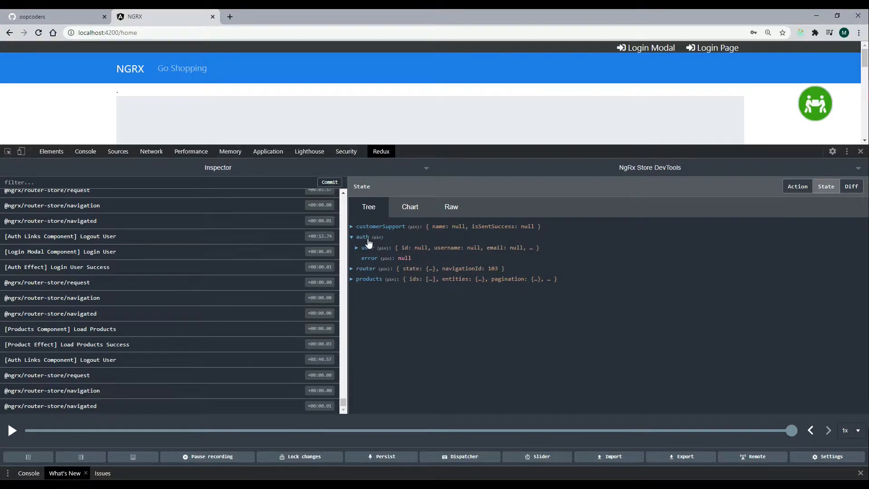
{"action": "left_click", "coordinate": [352, 236]}
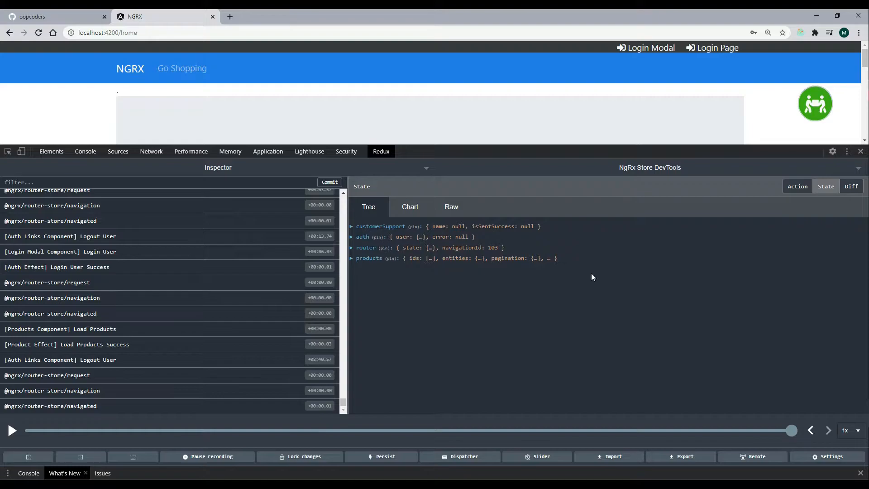
{"action": "left_click", "coordinate": [368, 258]}
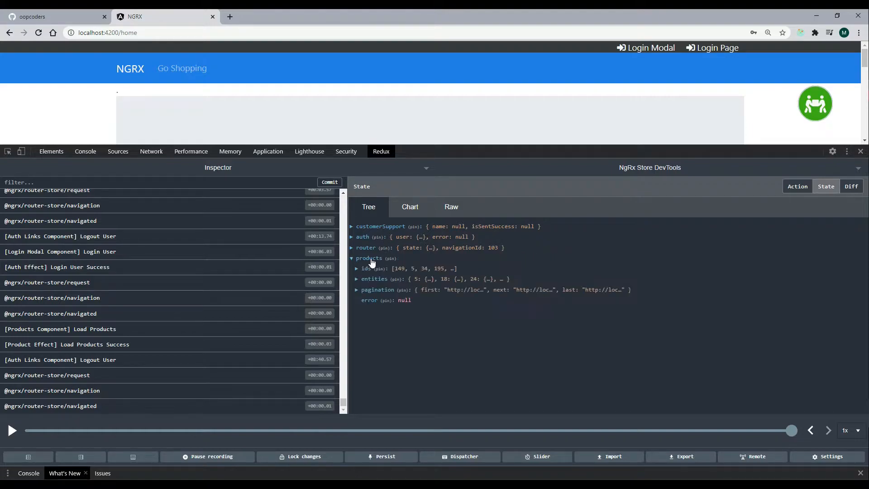
{"action": "left_click", "coordinate": [351, 258]}
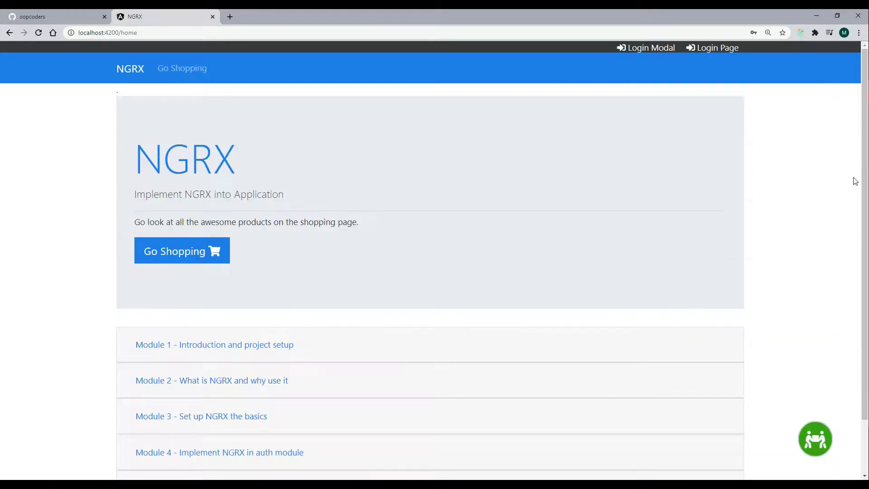
Step: Log in through the login dialog with username 'user' and its password
{"action": "left_click", "coordinate": [716, 48]}
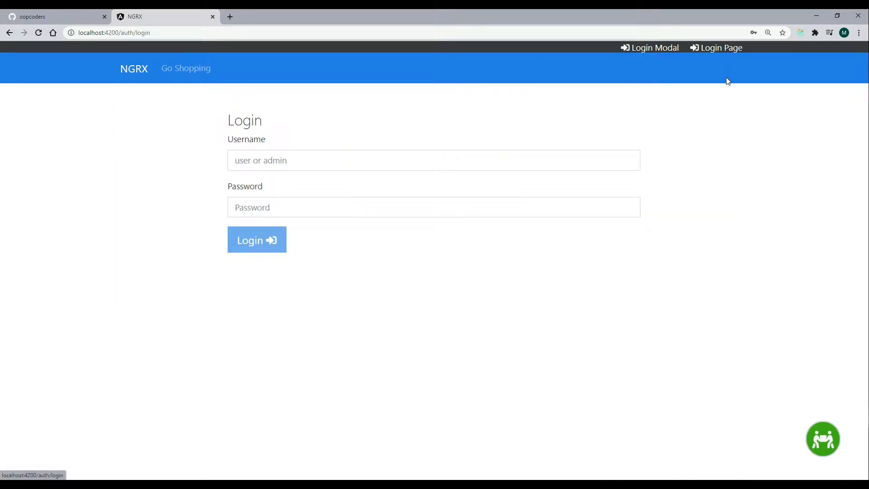
{"action": "mouse_move", "coordinate": [652, 52]}
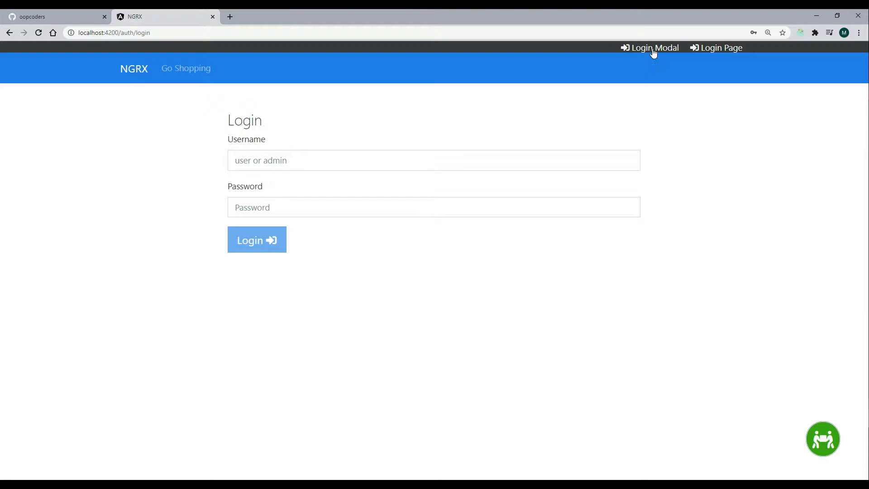
{"action": "left_click", "coordinate": [653, 48]}
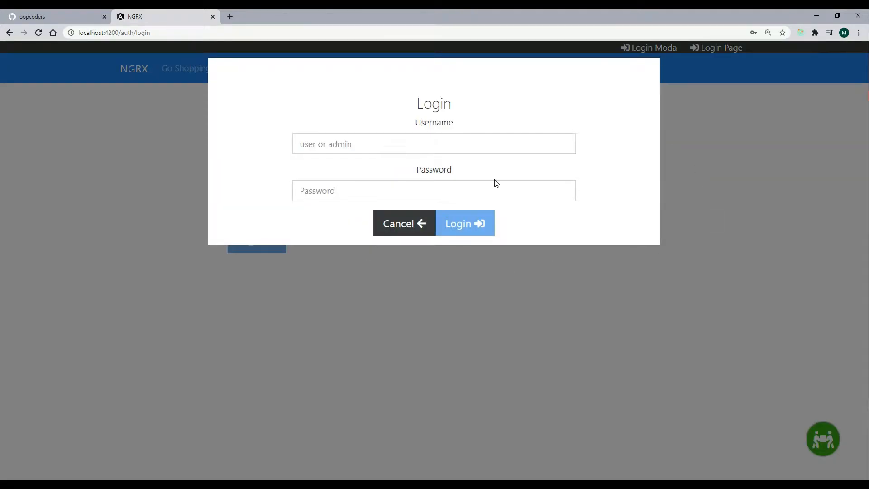
{"action": "mouse_move", "coordinate": [524, 179]}
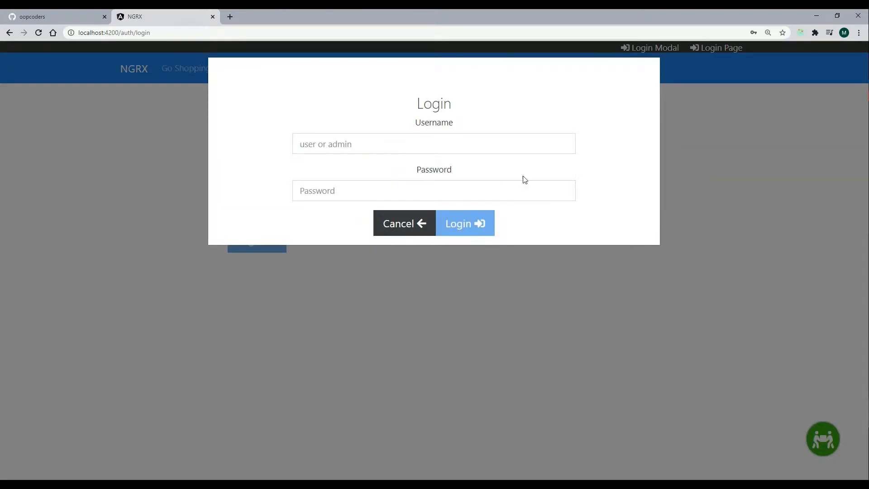
{"action": "mouse_move", "coordinate": [530, 198]}
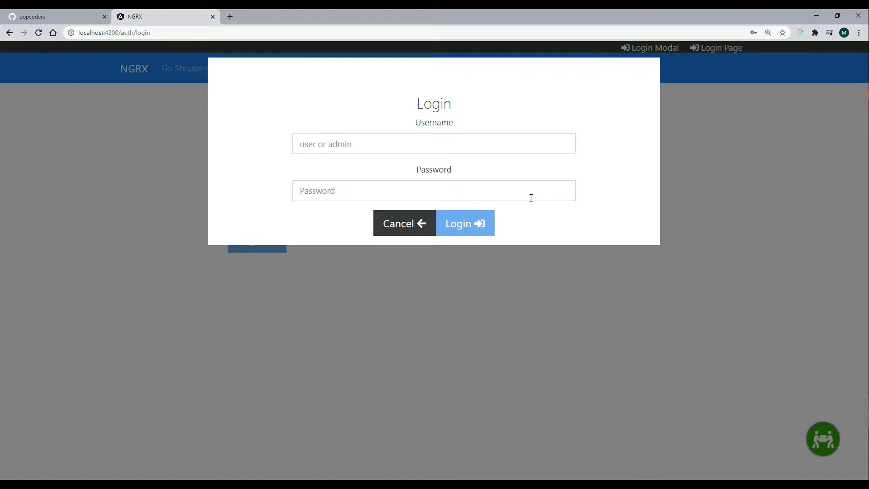
{"action": "mouse_move", "coordinate": [480, 163]}
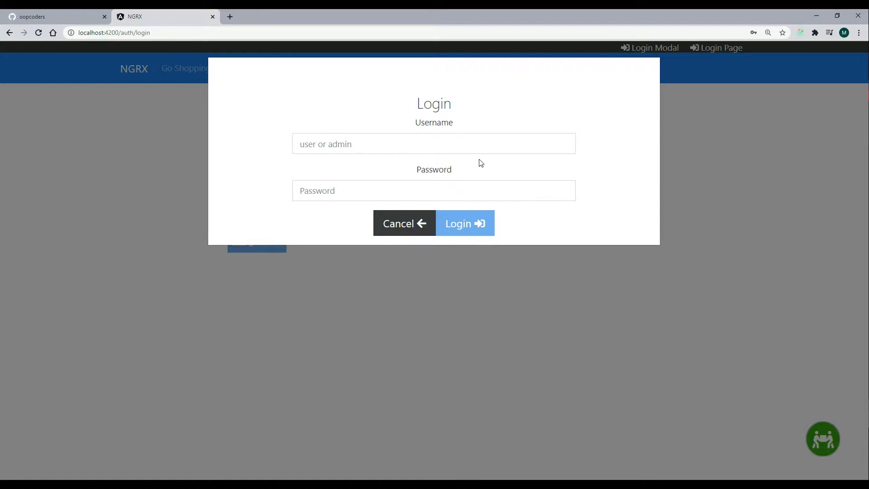
{"action": "mouse_move", "coordinate": [677, 125]}
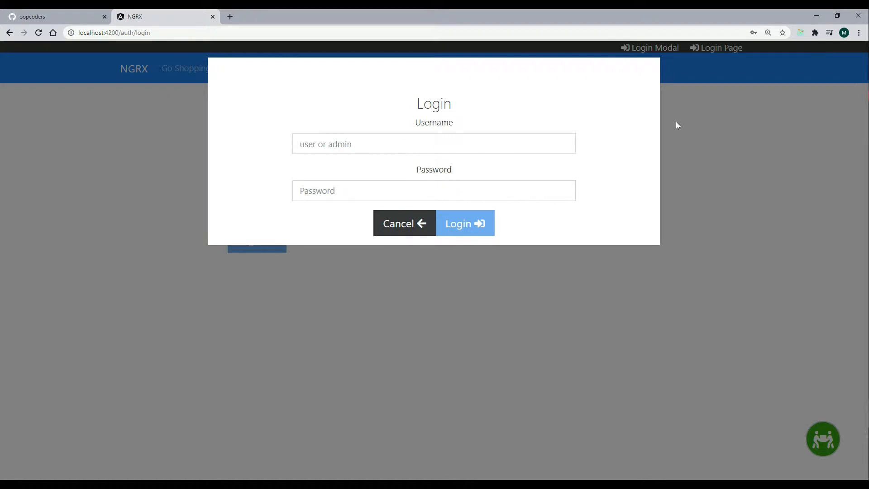
{"action": "mouse_move", "coordinate": [364, 159]}
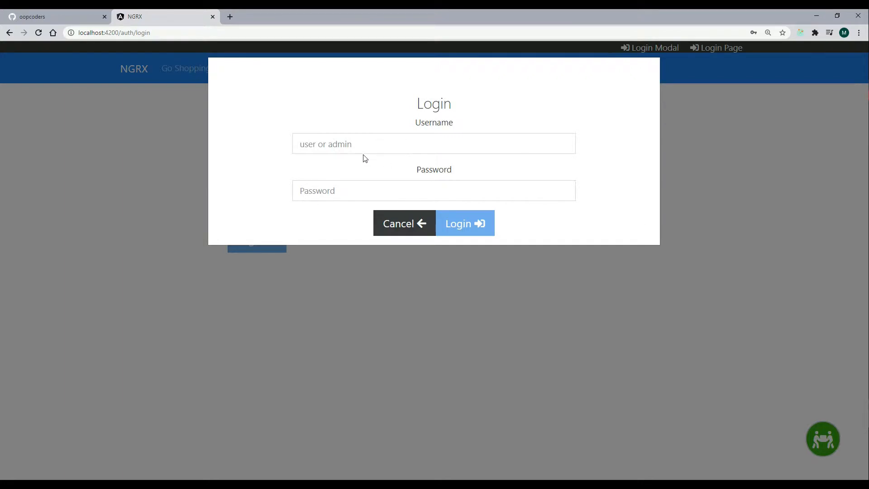
{"action": "left_click", "coordinate": [433, 144]}
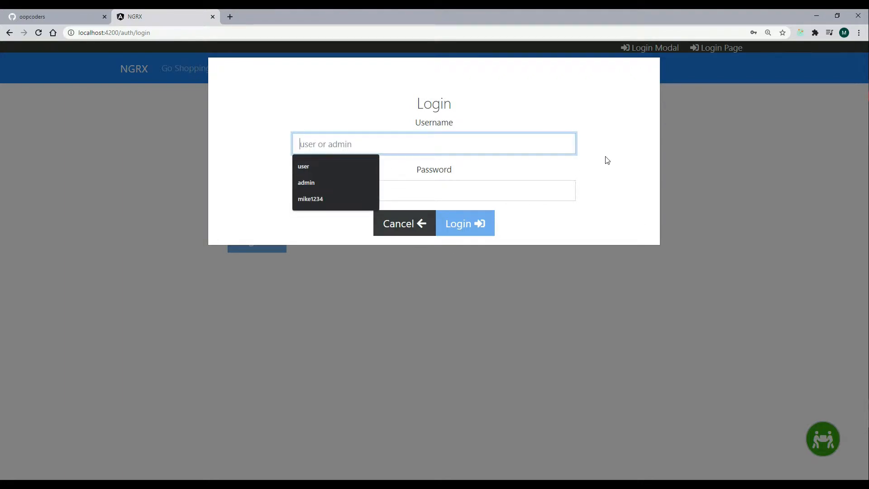
{"action": "mouse_move", "coordinate": [498, 149]}
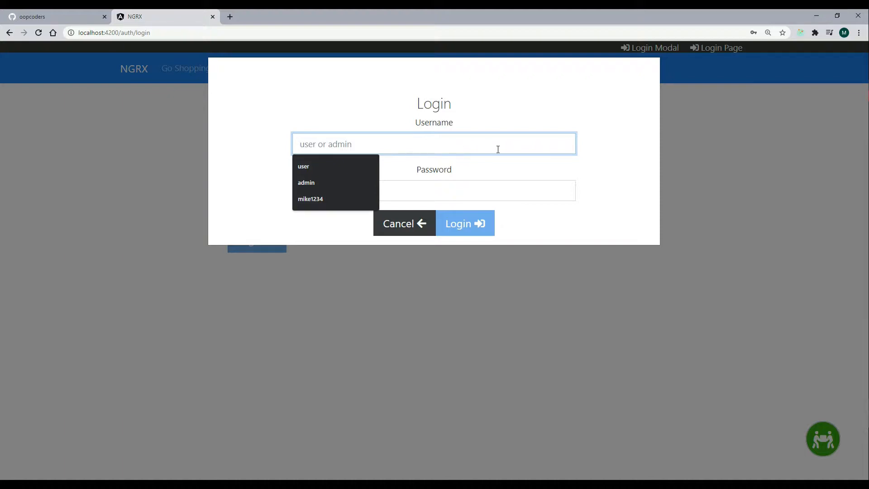
{"action": "mouse_move", "coordinate": [552, 192]}
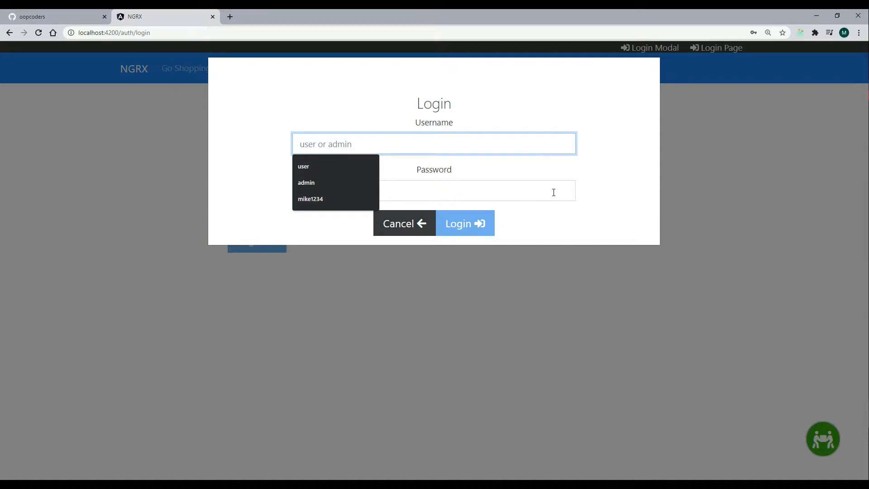
{"action": "left_click", "coordinate": [303, 165]}
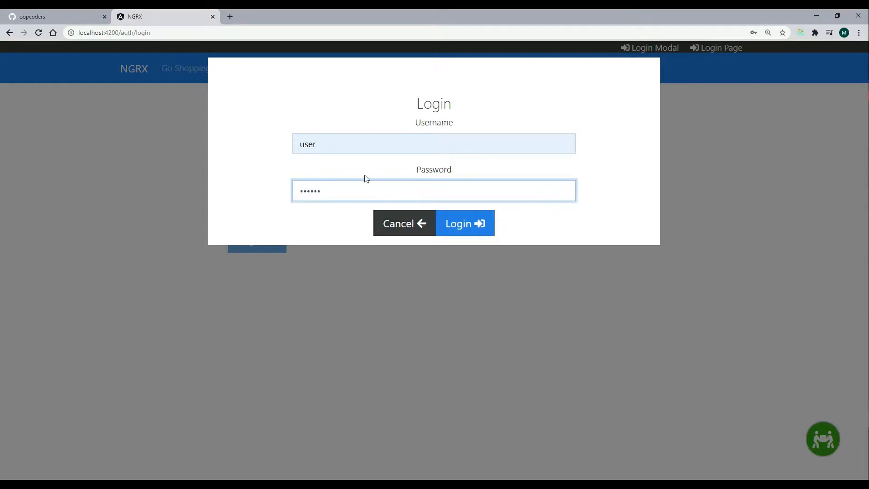
{"action": "left_click", "coordinate": [464, 224]}
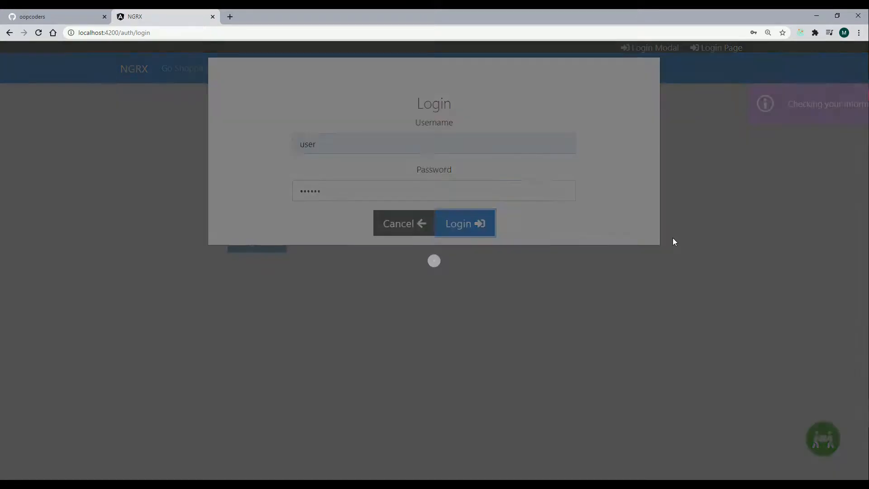
Step: Remove Handmade Fresh Ball from the shopping cart
{"action": "left_click", "coordinate": [463, 223]}
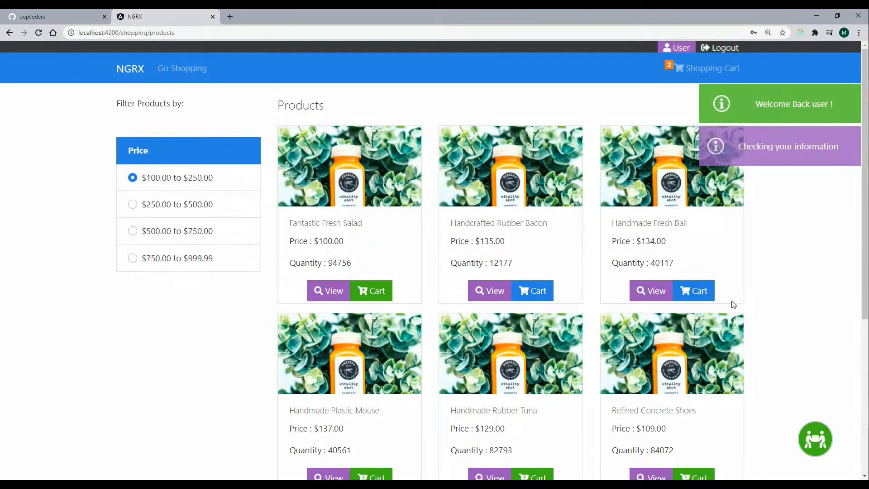
{"action": "left_click", "coordinate": [693, 290]}
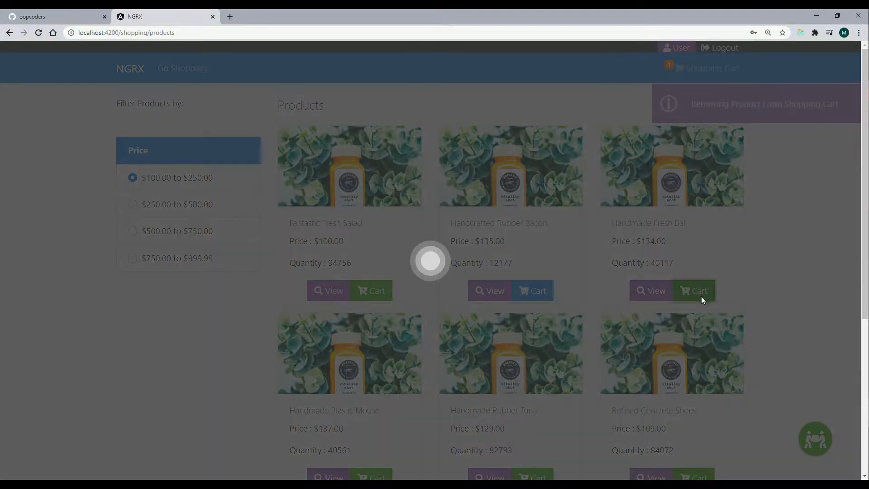
{"action": "left_click", "coordinate": [693, 290]}
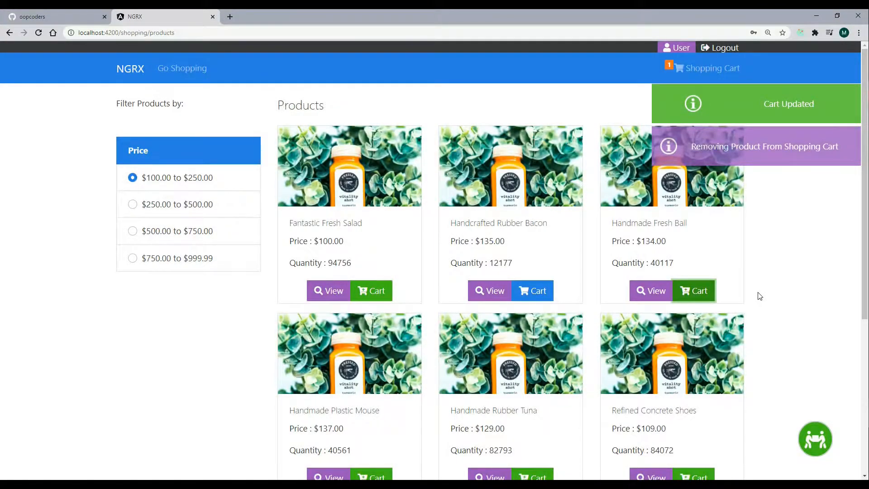
{"action": "mouse_move", "coordinate": [608, 158]}
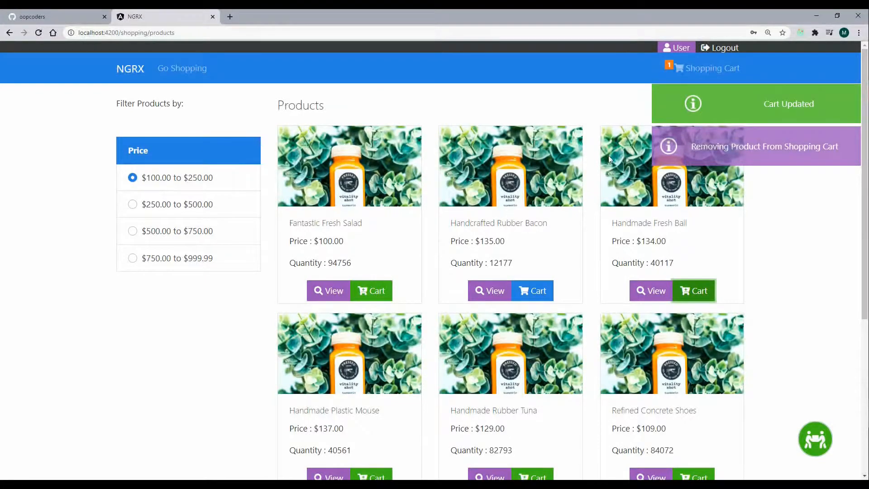
Step: Log out of the user account and log back in as admin
{"action": "left_click", "coordinate": [724, 48]}
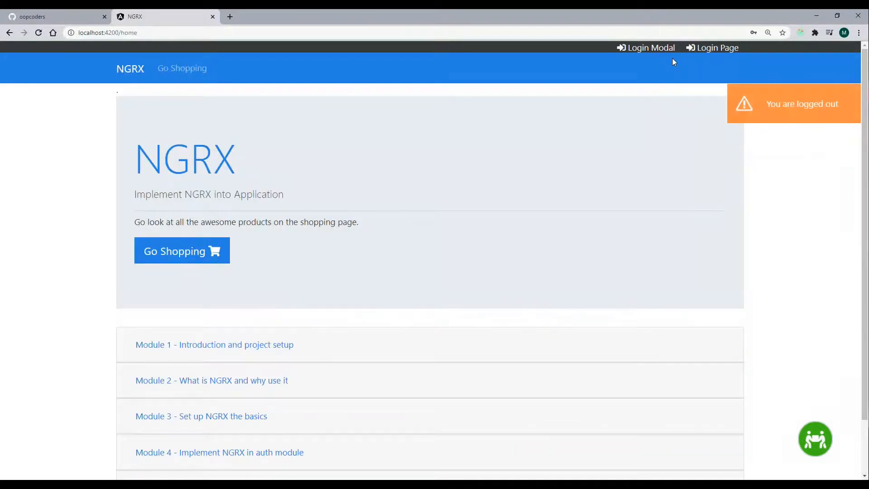
{"action": "left_click", "coordinate": [647, 48]}
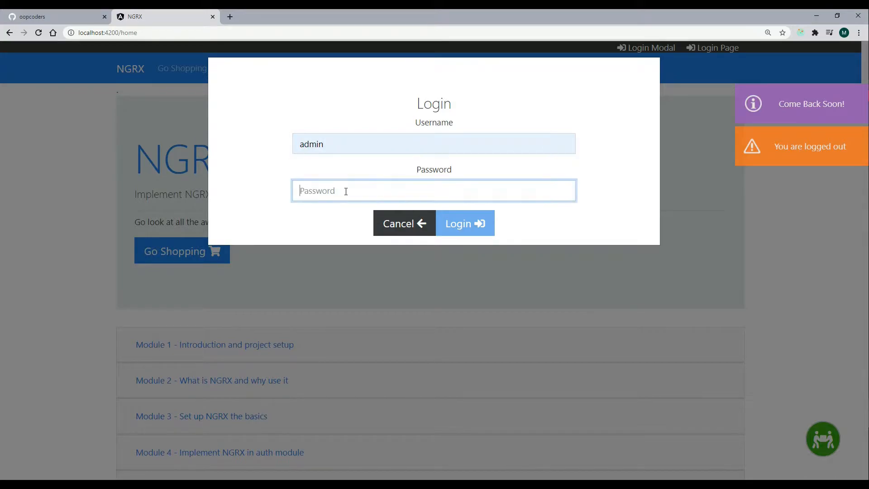
{"action": "left_click", "coordinate": [464, 224]}
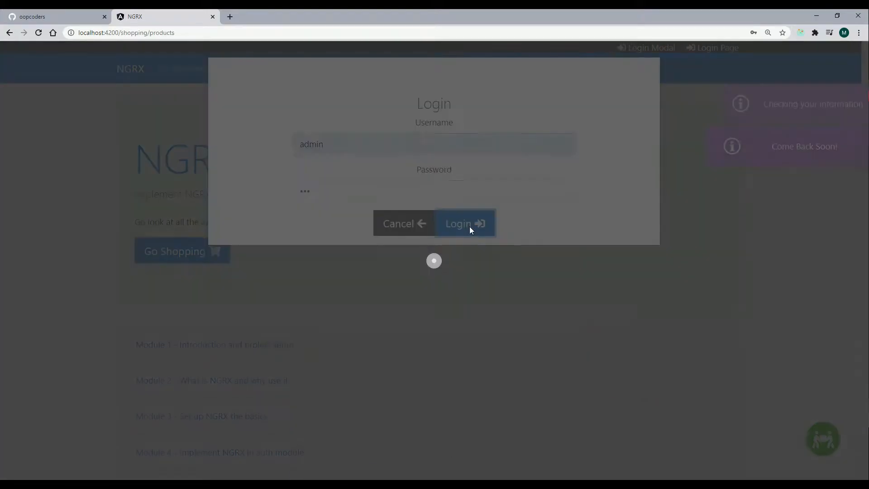
{"action": "left_click", "coordinate": [465, 223]}
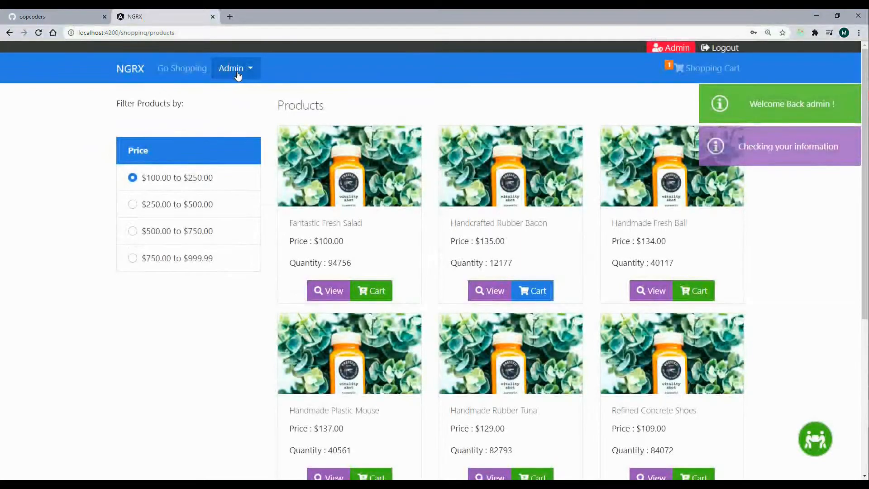
Step: Go to Admin > Products to list each product's name, price and quantity
{"action": "left_click", "coordinate": [230, 68]}
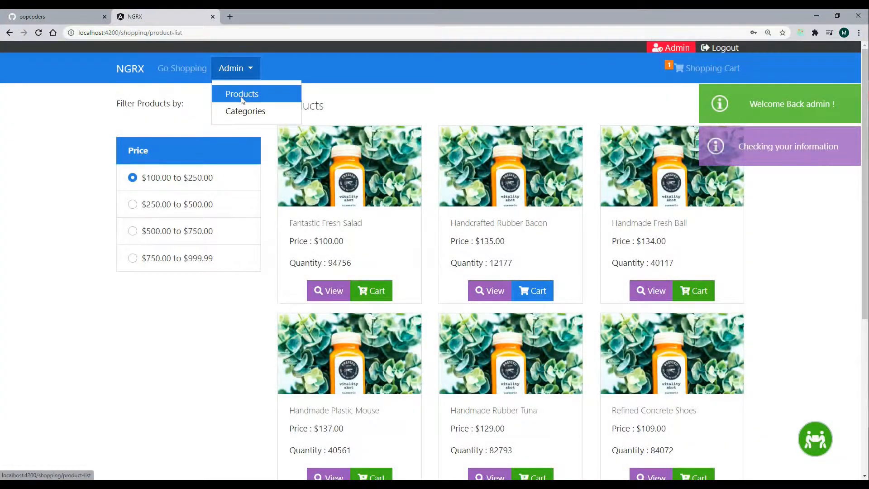
{"action": "left_click", "coordinate": [241, 93]}
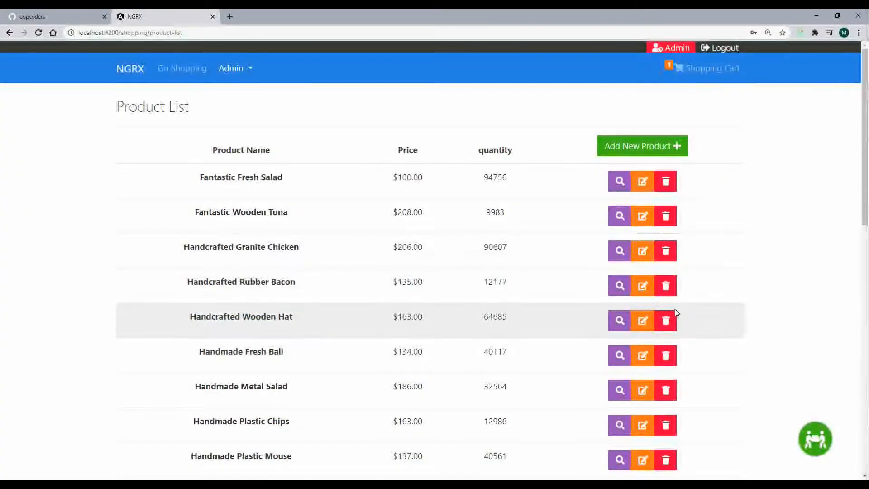
{"action": "mouse_move", "coordinate": [757, 277]}
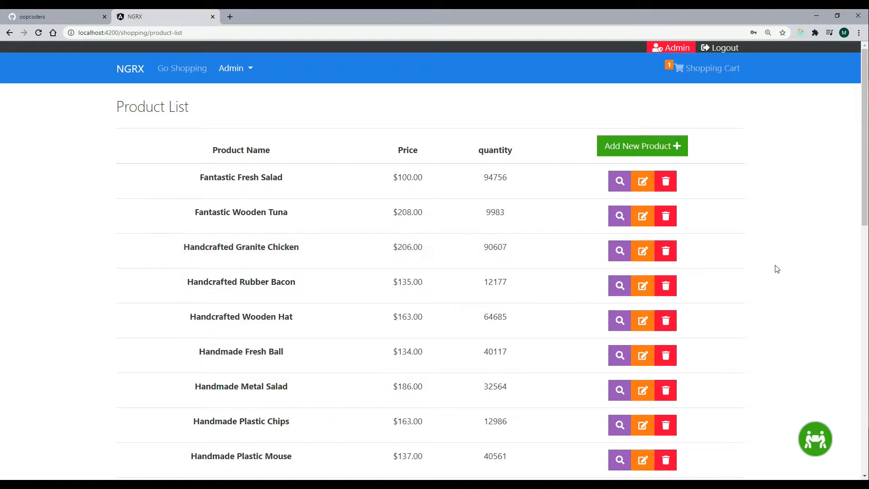
Step: Expand the Upsert Product Success diff to entity 149's quantity 94759 in Redux DevTools
{"action": "key", "text": "F12"}
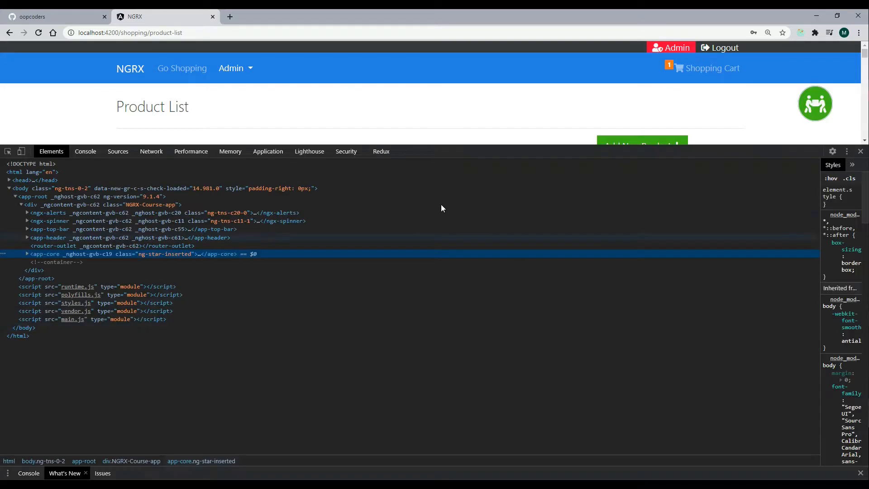
{"action": "left_click", "coordinate": [381, 151]}
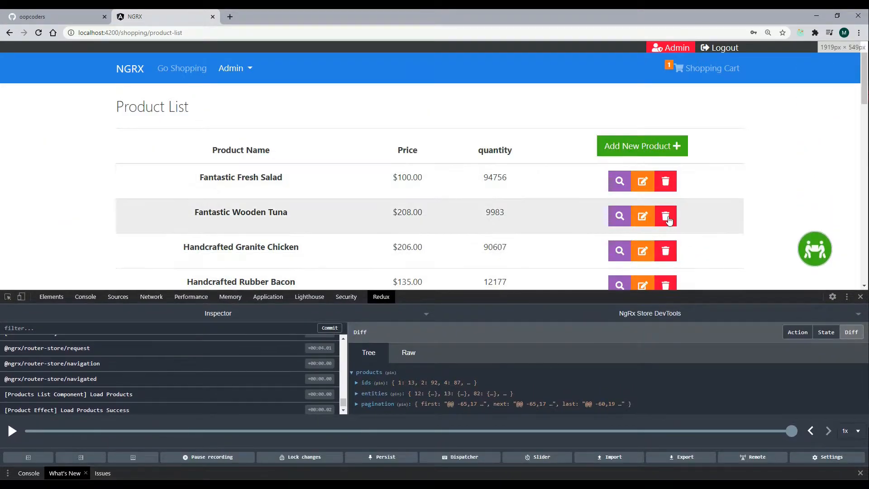
{"action": "left_click", "coordinate": [642, 181]}
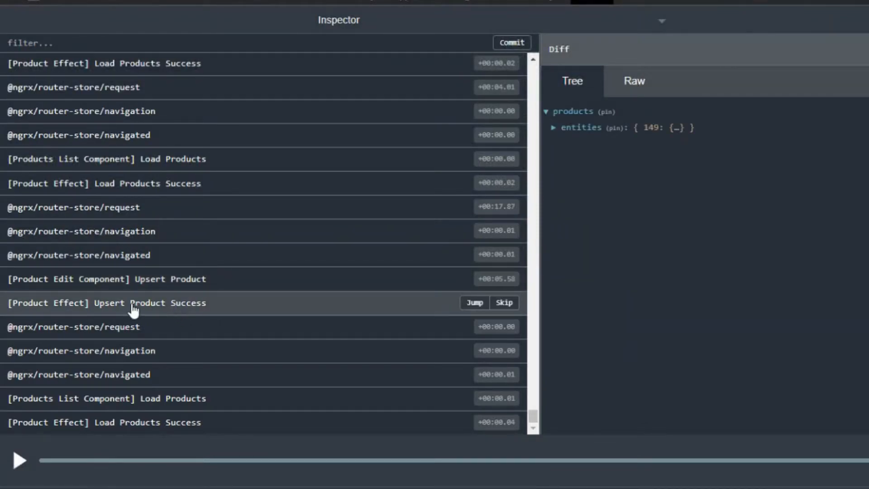
{"action": "mouse_move", "coordinate": [297, 299]}
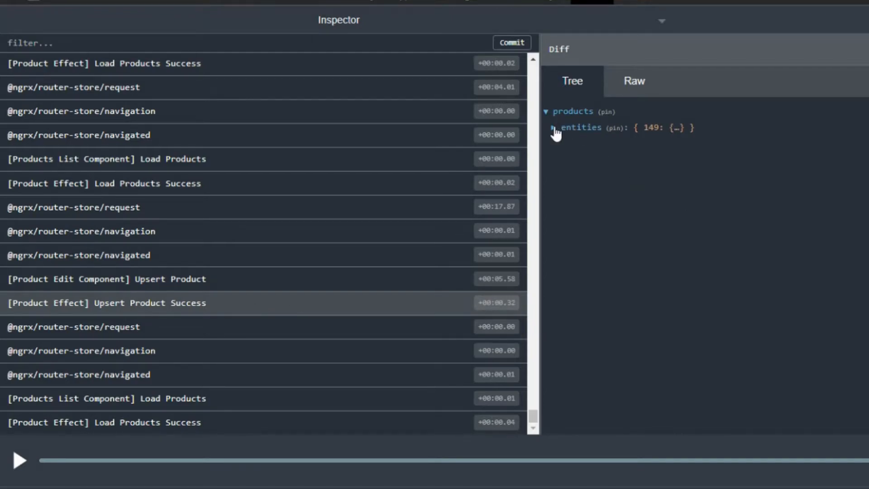
{"action": "left_click", "coordinate": [554, 128]}
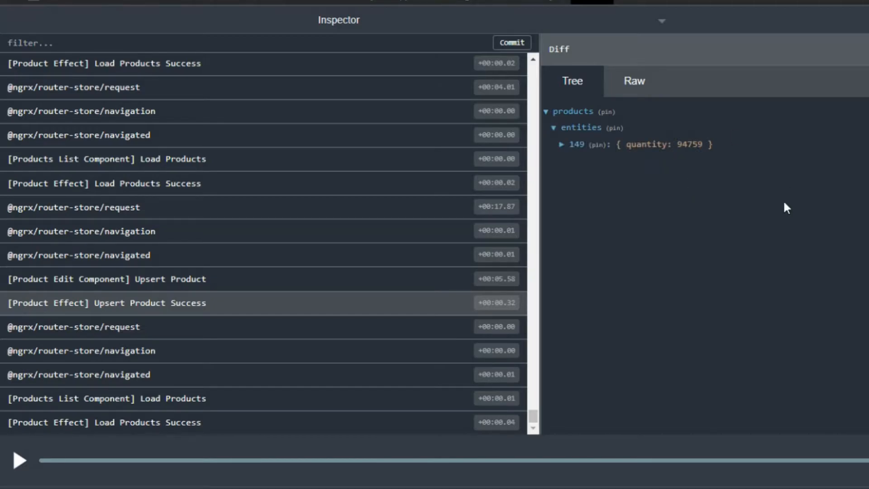
{"action": "mouse_move", "coordinate": [850, 227]}
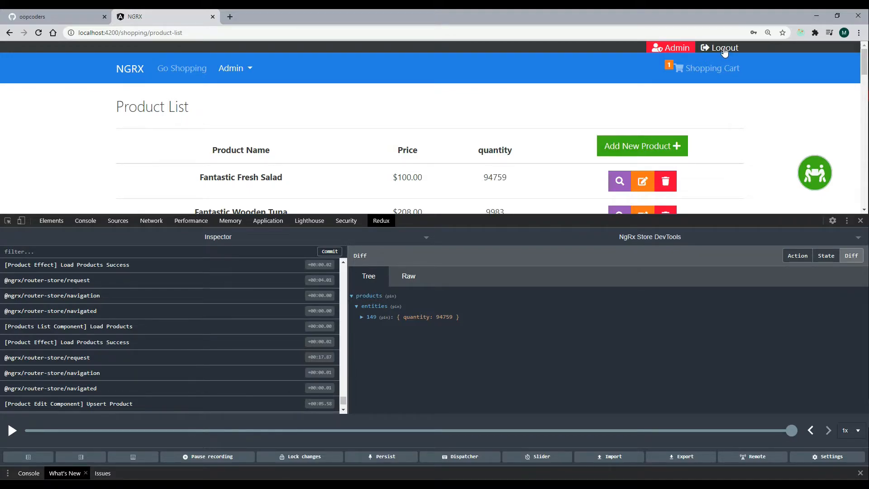
Step: Log out as admin and expand the Logout User diff nulling the user's fields
{"action": "left_click", "coordinate": [723, 48]}
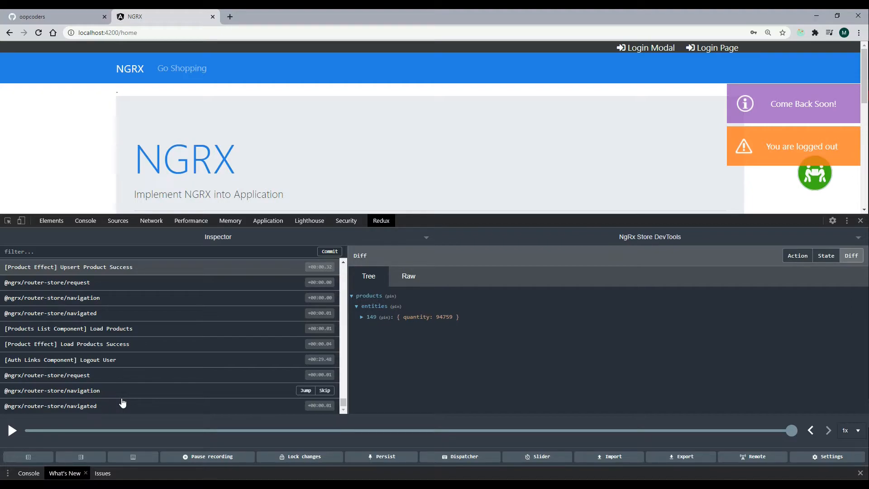
{"action": "left_click", "coordinate": [60, 359]}
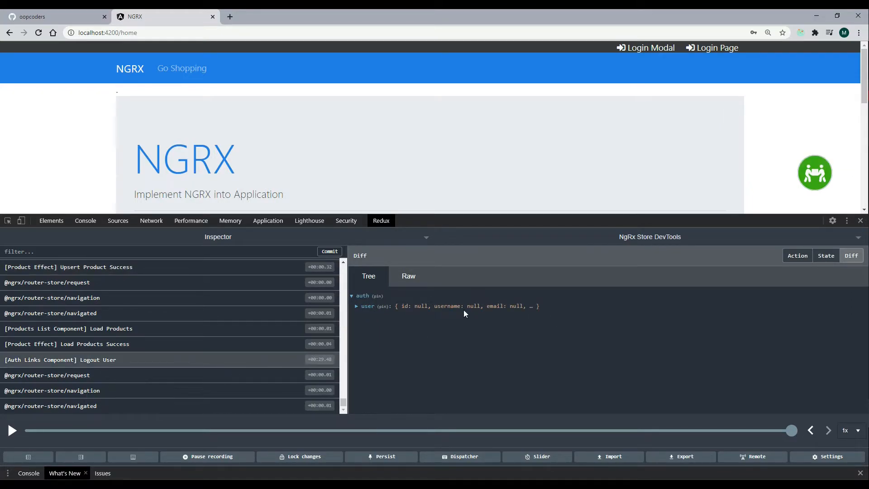
{"action": "left_click", "coordinate": [356, 306]}
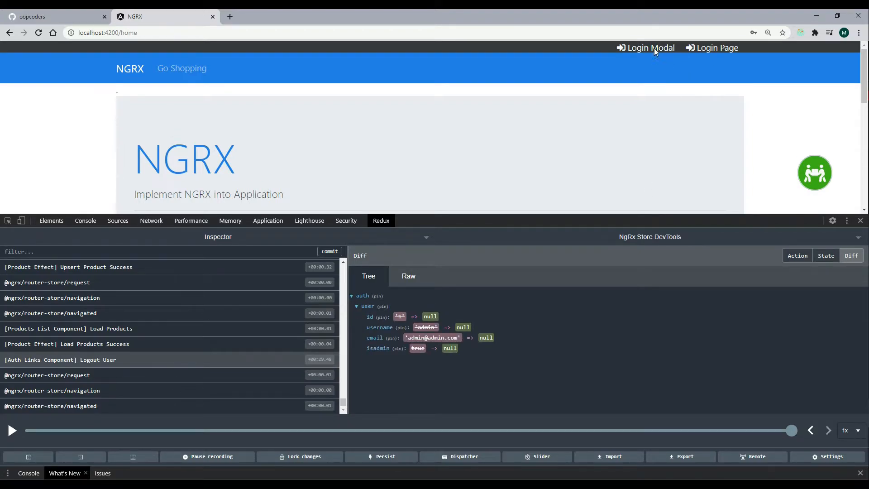
Step: Log back in as admin and view the Login User Success diff filling the auth state
{"action": "left_click", "coordinate": [650, 48]}
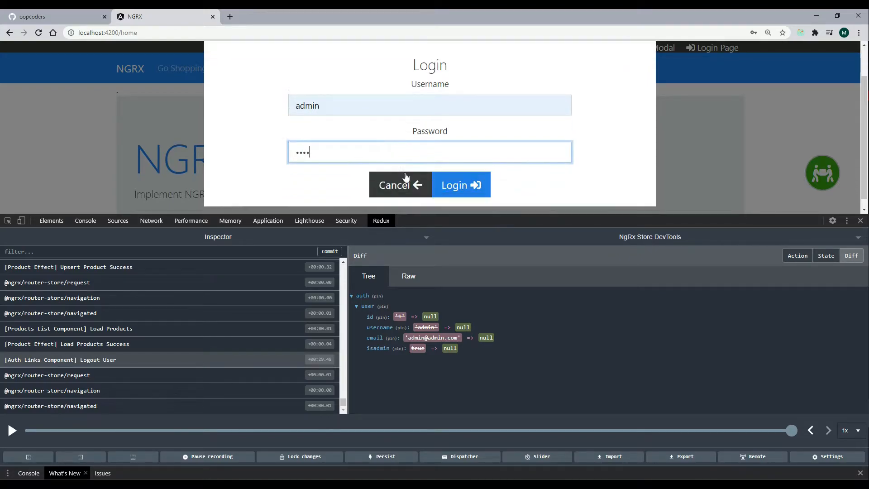
{"action": "left_click", "coordinate": [460, 185]}
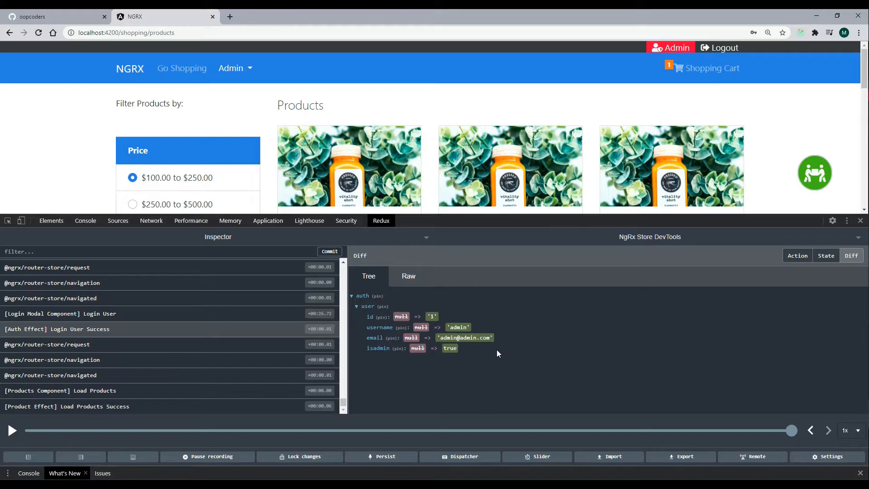
{"action": "mouse_move", "coordinate": [520, 344]}
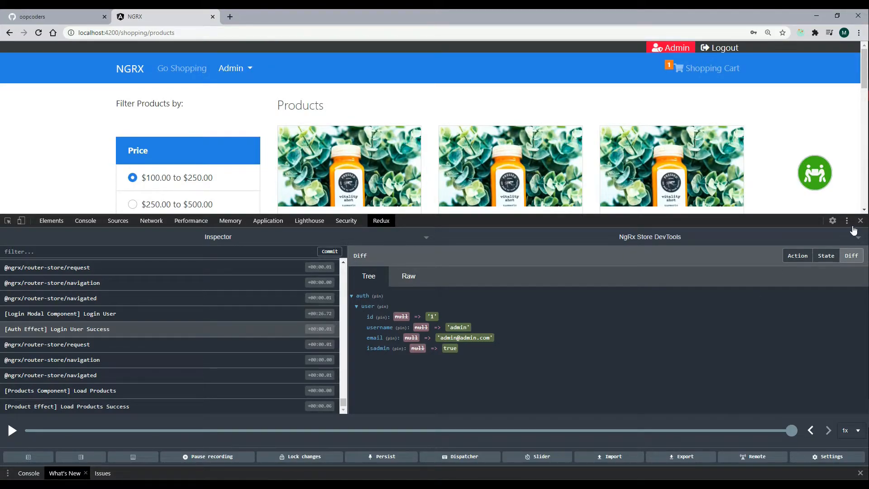
Step: Close the devtools and add Handmade Fresh Ball to the cart, raising the count to 2
{"action": "left_click", "coordinate": [860, 220]}
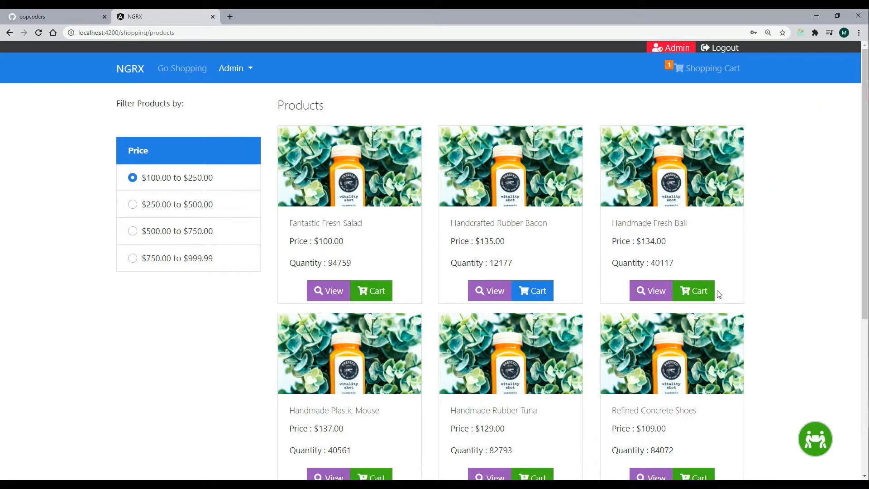
{"action": "left_click", "coordinate": [694, 290]}
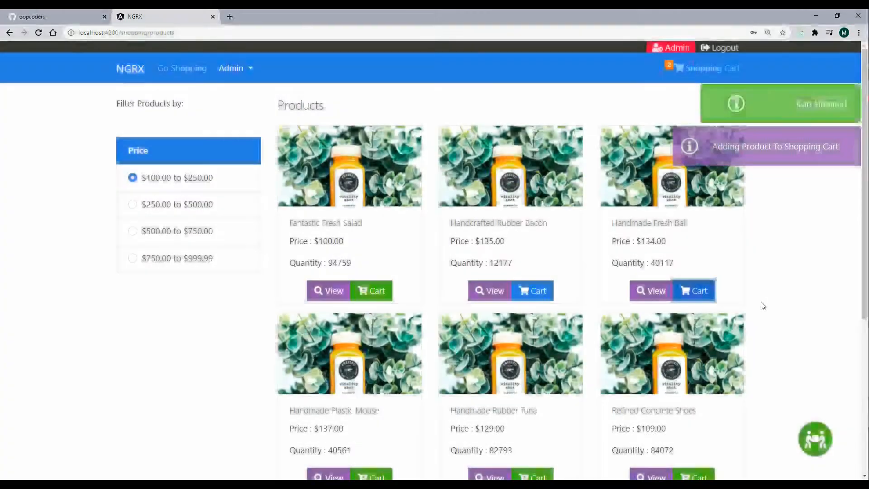
{"action": "left_click", "coordinate": [693, 290]}
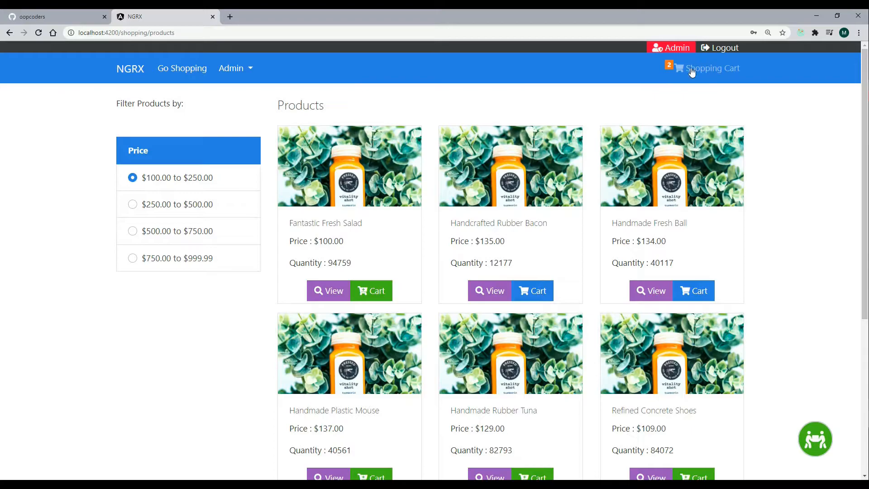
Step: Return to the admin Product List via Admin > Products
{"action": "left_click", "coordinate": [231, 68]}
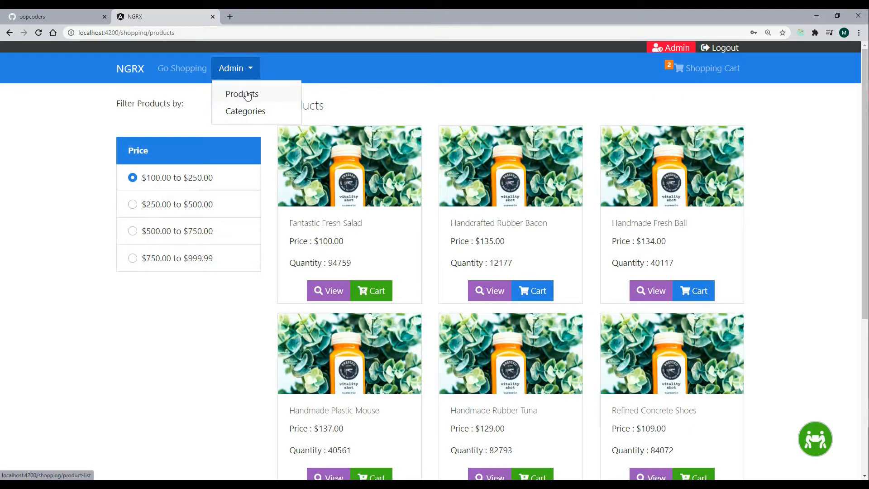
{"action": "left_click", "coordinate": [242, 94]}
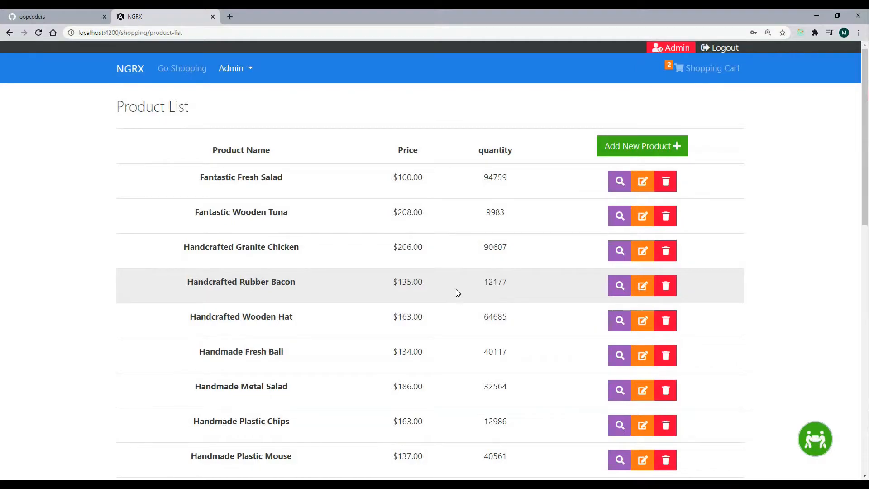
{"action": "mouse_move", "coordinate": [440, 277]}
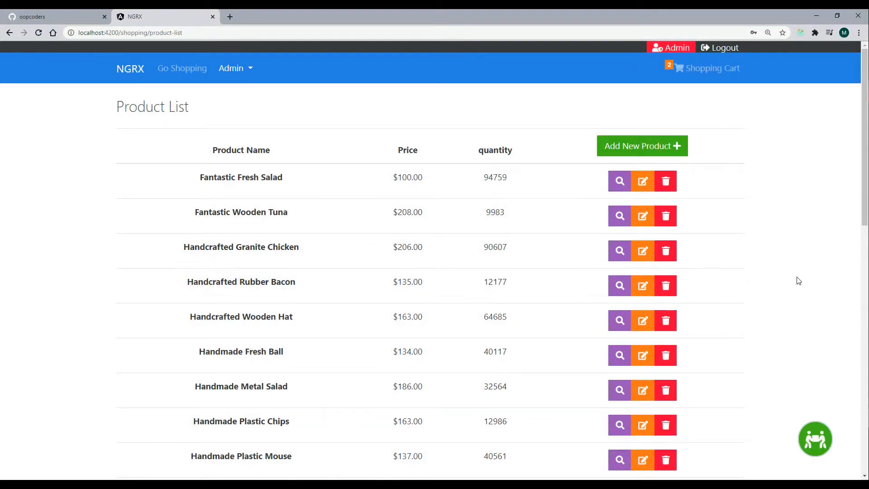
{"action": "mouse_move", "coordinate": [769, 229]}
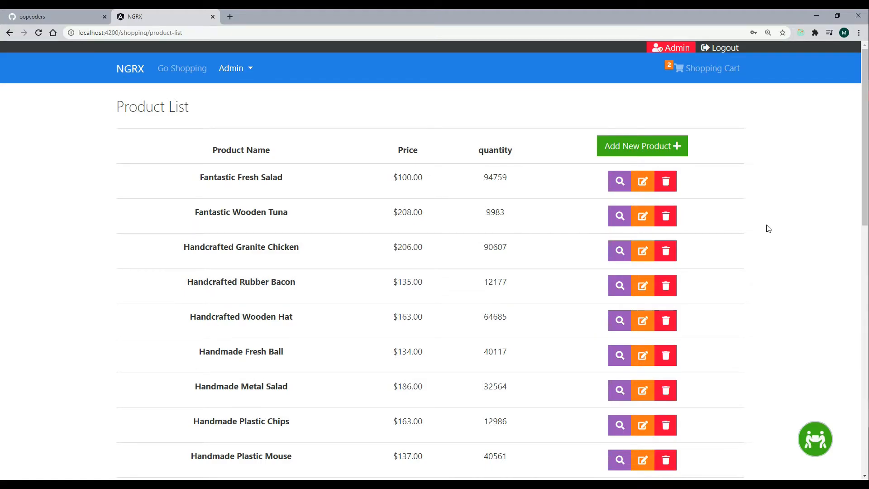
Step: Show the HTTPS clone URL for the oopcoders/NGRX-Course repository on GitHub
{"action": "left_click", "coordinate": [49, 16]}
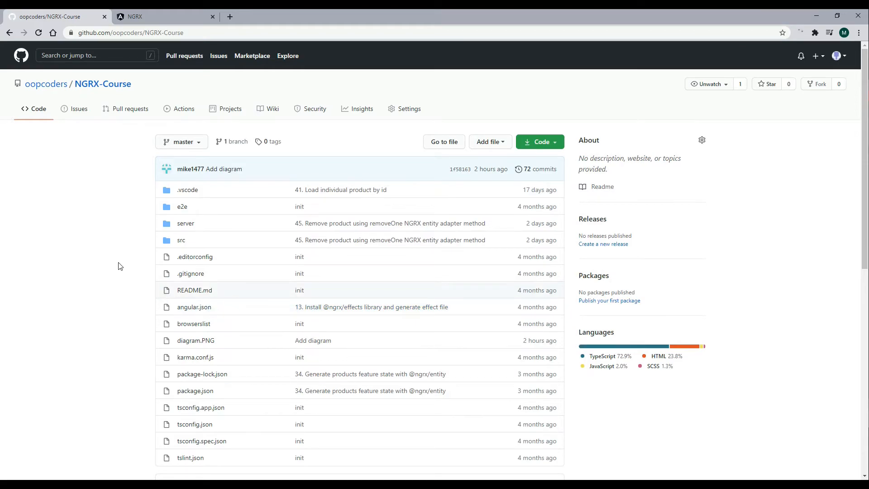
{"action": "left_click", "coordinate": [130, 33]}
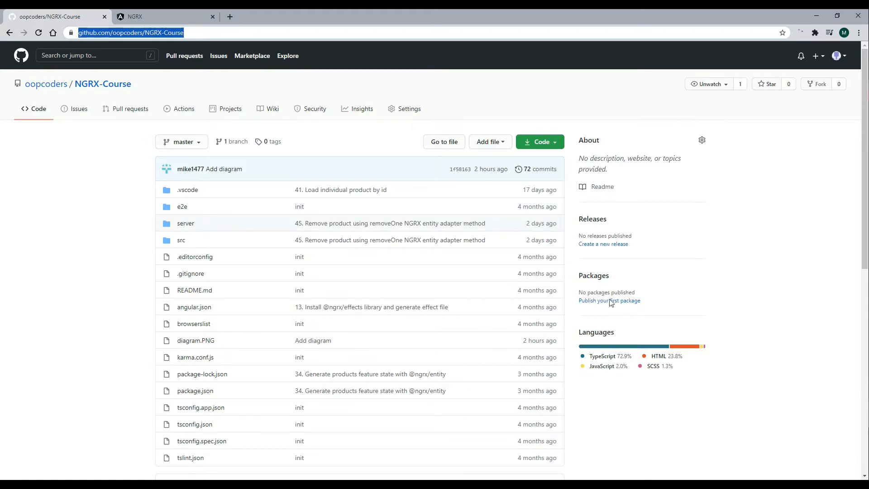
{"action": "left_click", "coordinate": [539, 142]}
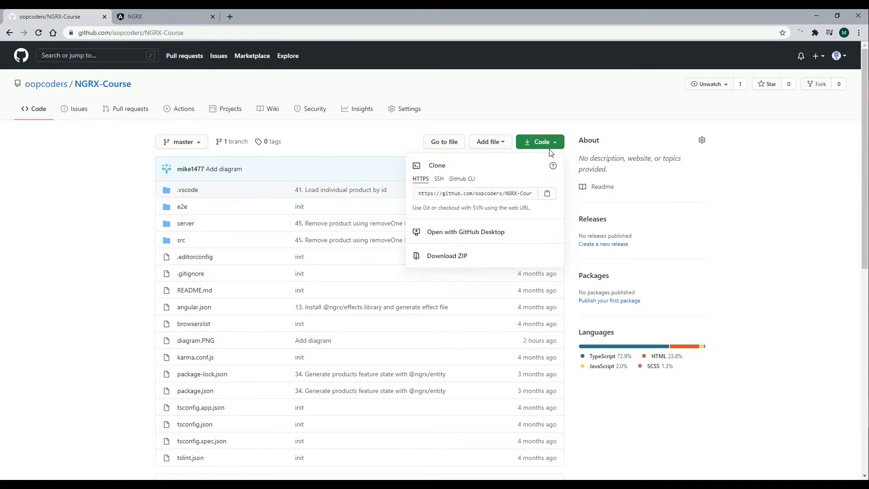
{"action": "mouse_move", "coordinate": [546, 193]}
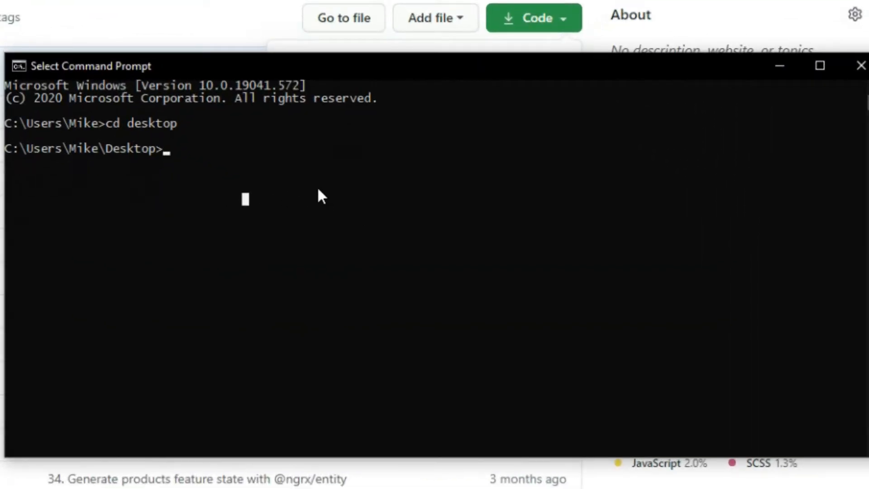
{"action": "type", "text": "git"}
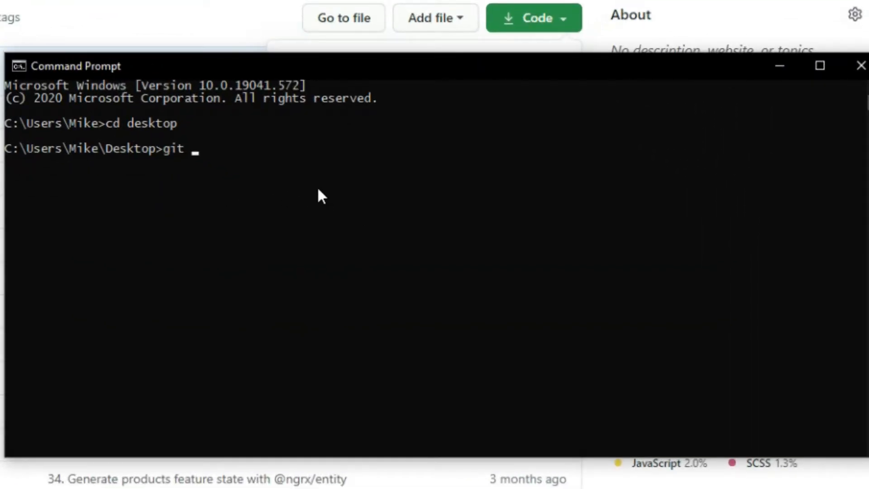
{"action": "type", "text": "clone"}
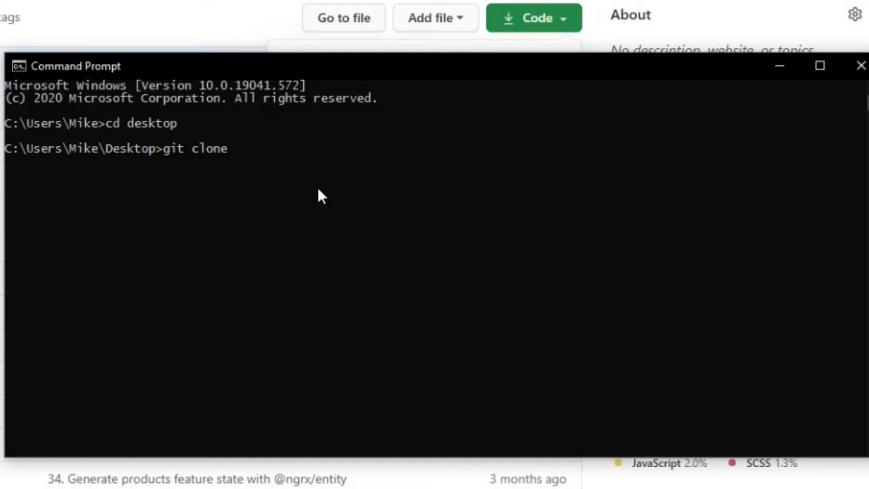
{"action": "type", "text": "https://github.com/oopcoders/NGRX-Course.git"}
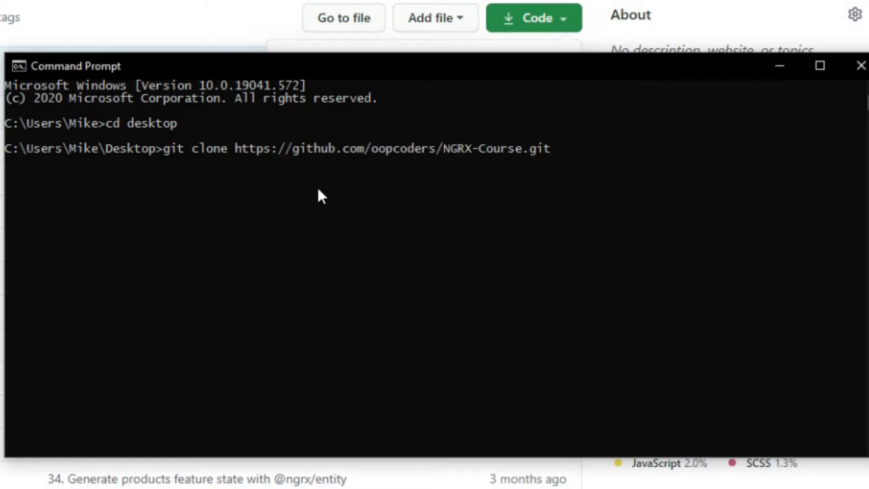
{"action": "key", "text": "enter"}
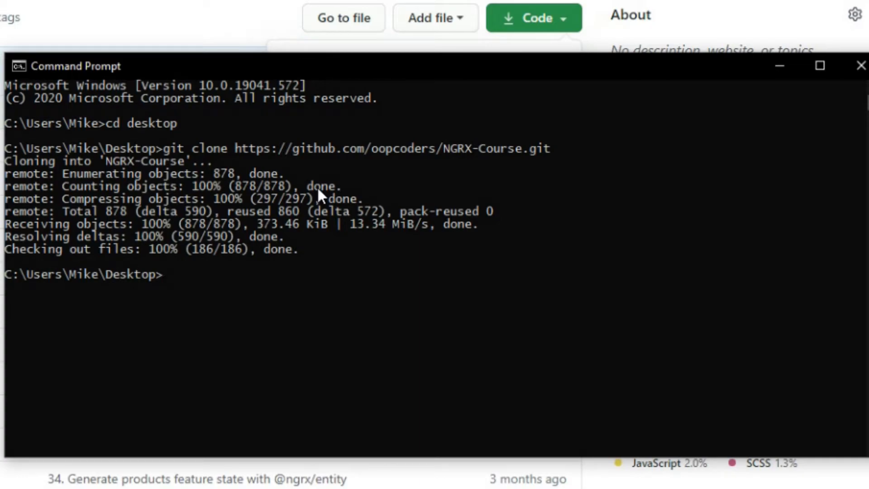
Step: Change into ngrx-course, run npm install, and open the project in VS Code
{"action": "type", "text": "c"}
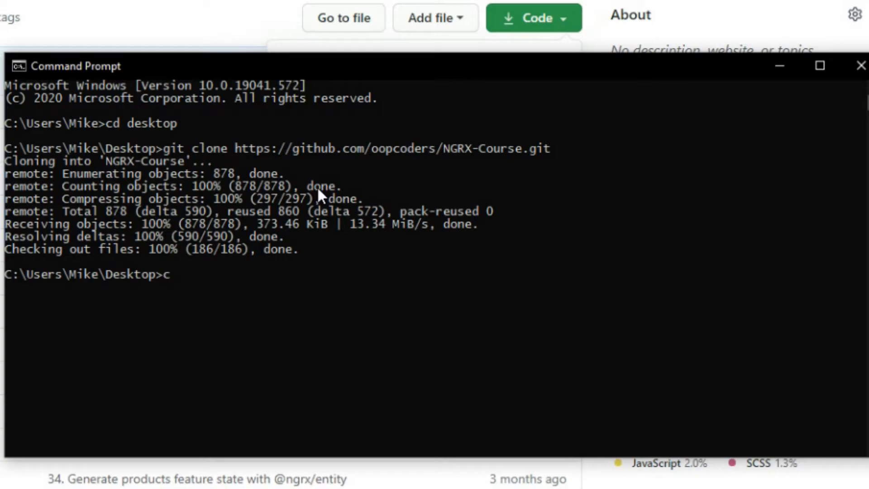
{"action": "type", "text": "d ngr"}
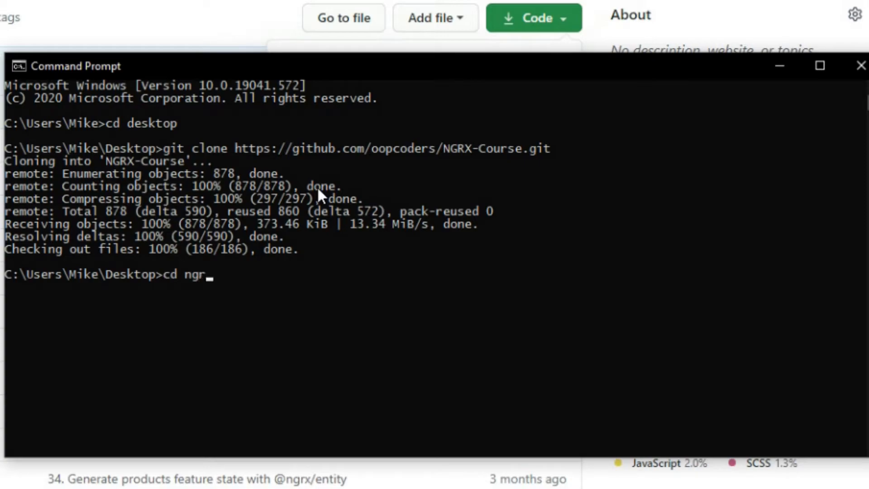
{"action": "type", "text": "x-course"}
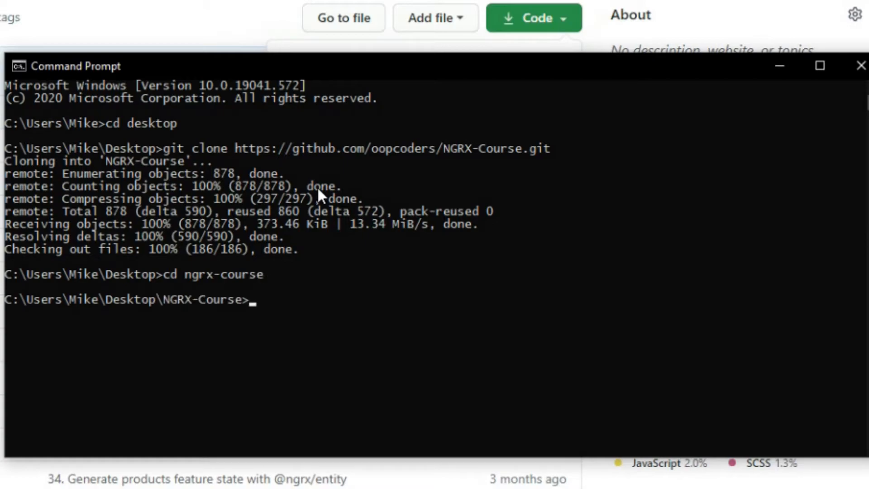
{"action": "type", "text": "npm insta"}
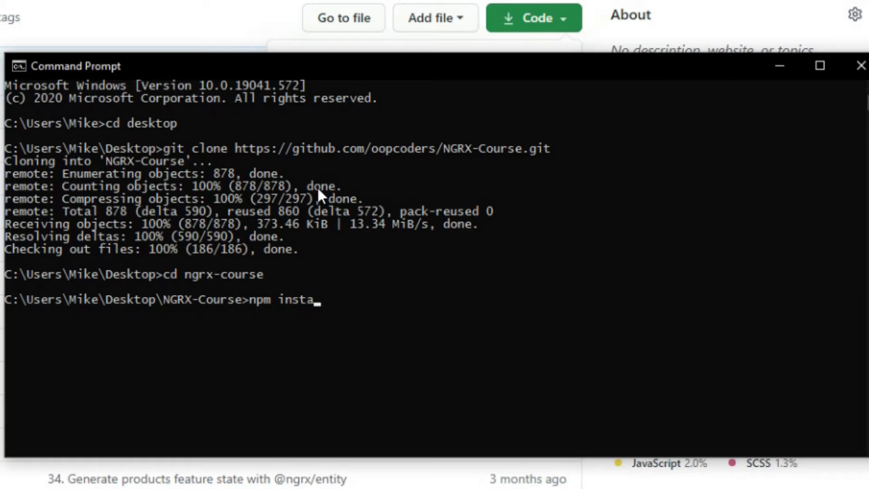
{"action": "type", "text": "ll"}
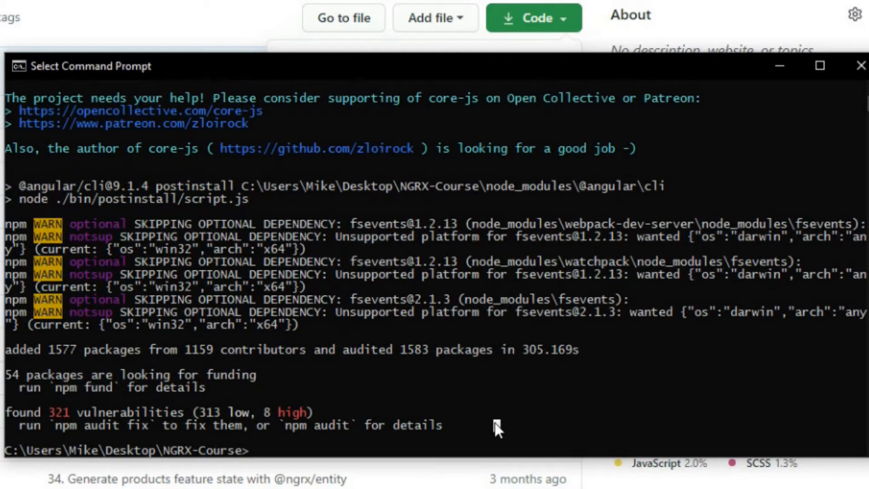
{"action": "type", "text": "co"}
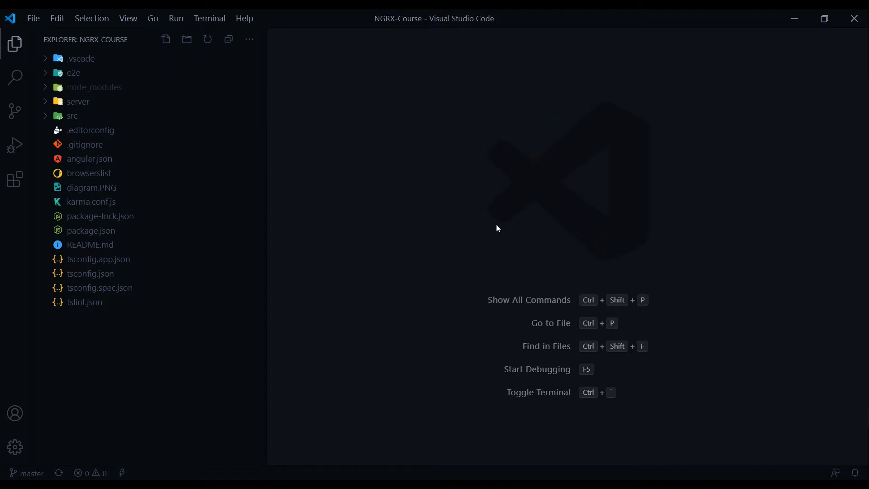
{"action": "mouse_move", "coordinate": [275, 297]}
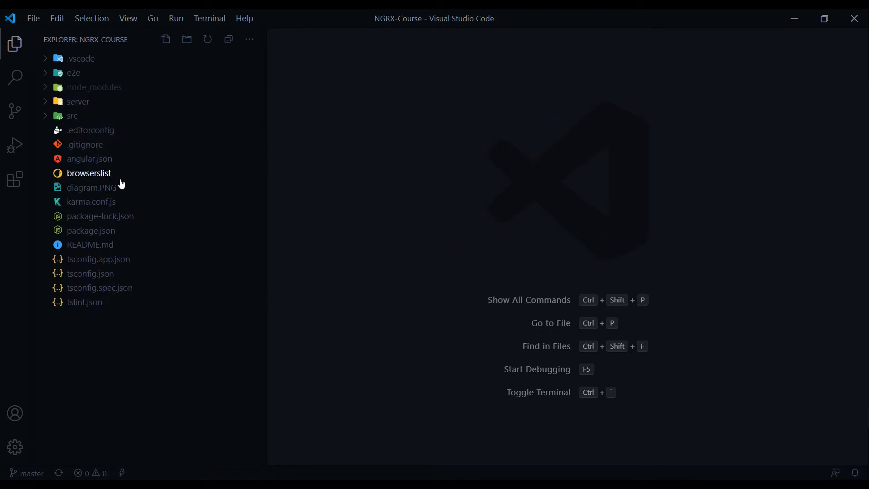
{"action": "mouse_move", "coordinate": [463, 192]}
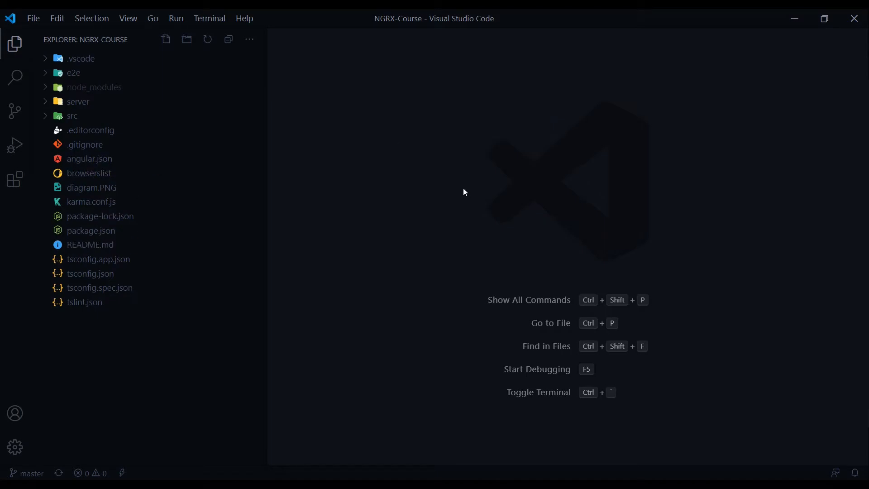
{"action": "mouse_move", "coordinate": [490, 186]}
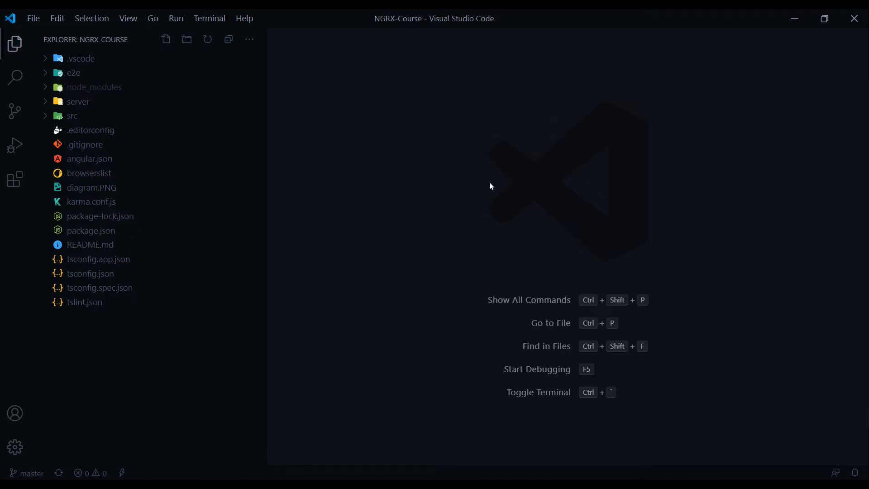
{"action": "mouse_move", "coordinate": [411, 198]}
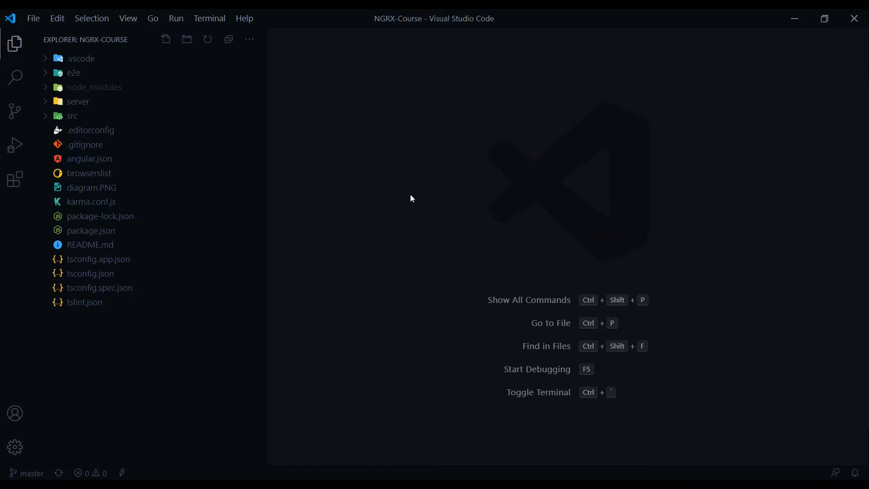
{"action": "mouse_move", "coordinate": [401, 191]}
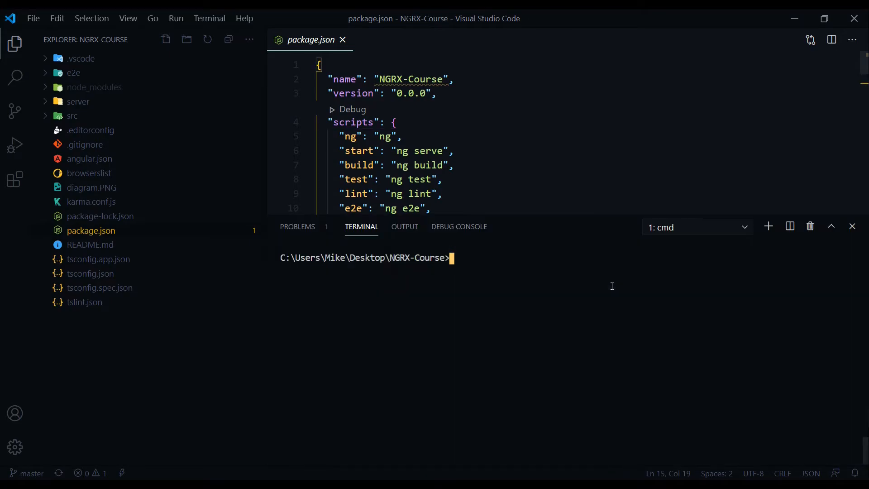
Step: Run npm run start from the integrated terminal to serve the app at localhost:4200
{"action": "type", "text": "npm r"}
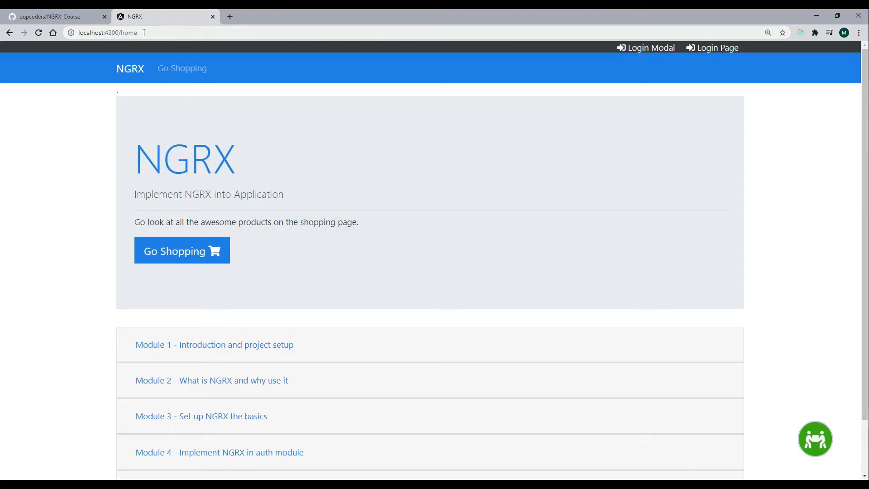
Step: Log in as 'user' via the login popup and land on the products page
{"action": "double_click", "coordinate": [129, 32]}
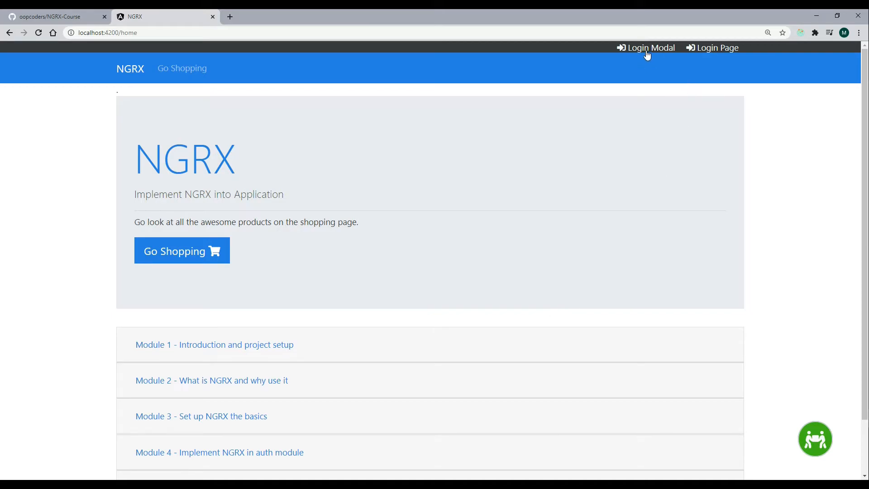
{"action": "left_click", "coordinate": [645, 48]}
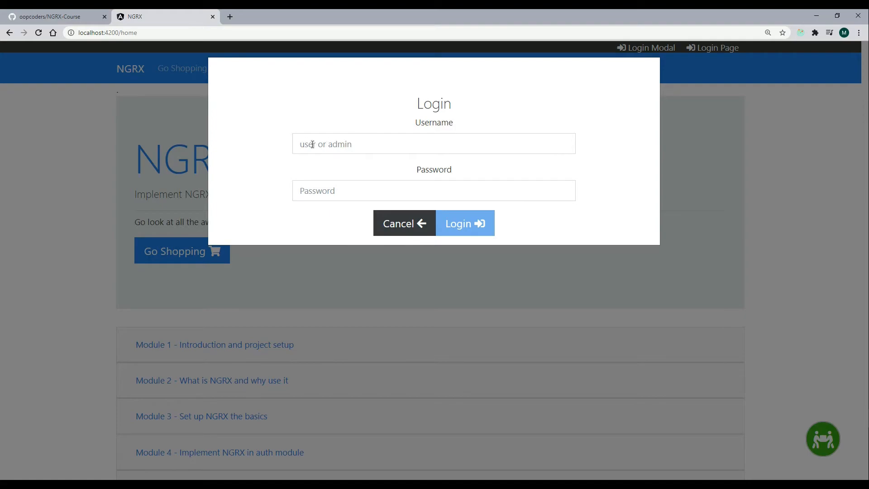
{"action": "left_click", "coordinate": [433, 144]}
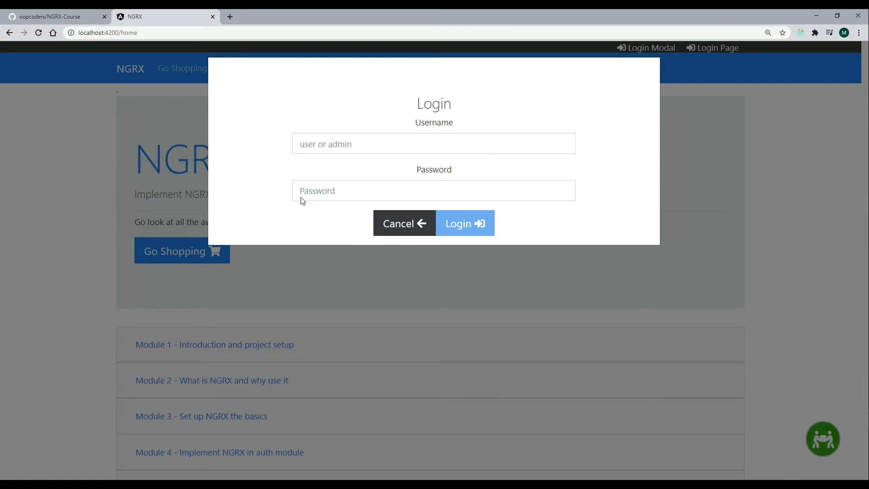
{"action": "left_click", "coordinate": [433, 144]}
{"action": "type", "text": "user"}
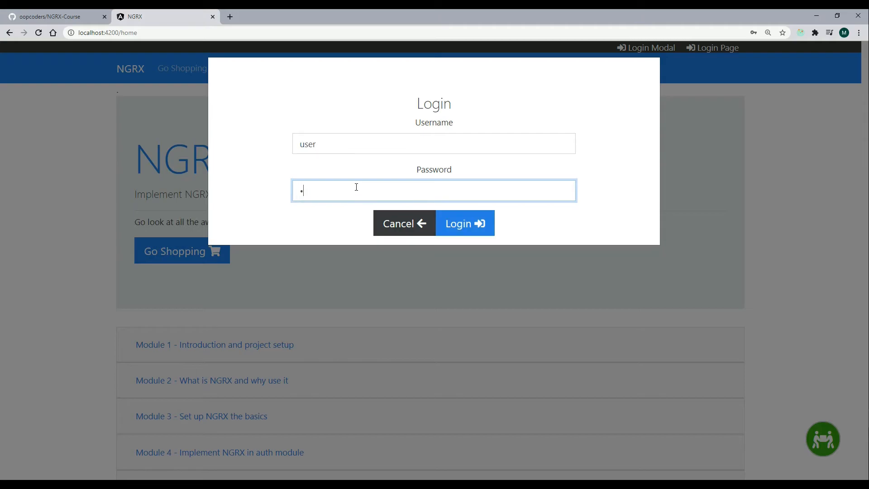
{"action": "left_click", "coordinate": [464, 224]}
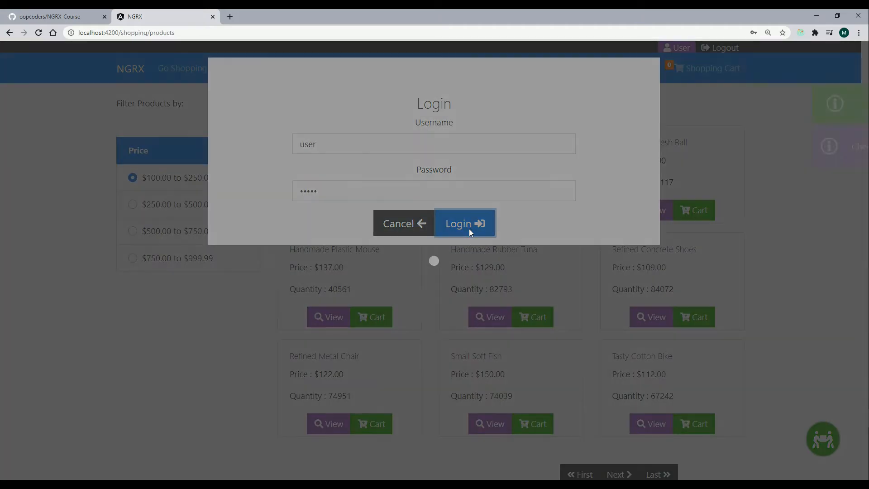
{"action": "left_click", "coordinate": [463, 223]}
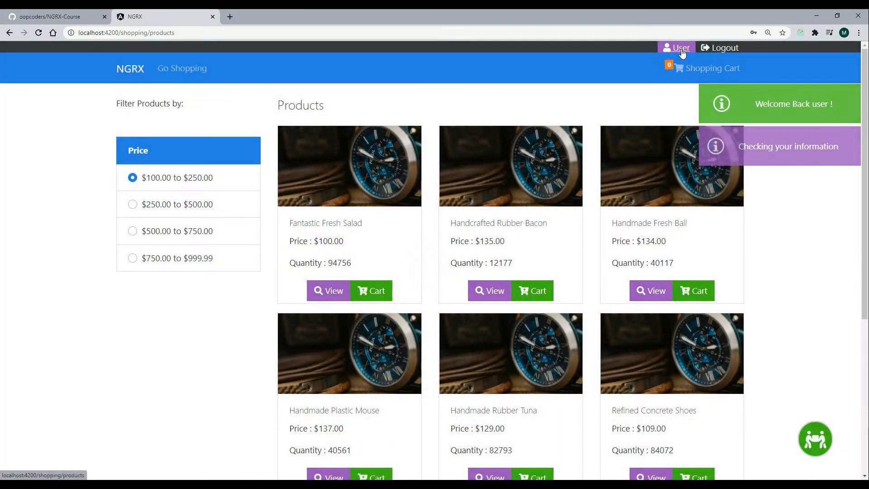
{"action": "mouse_move", "coordinate": [695, 56]}
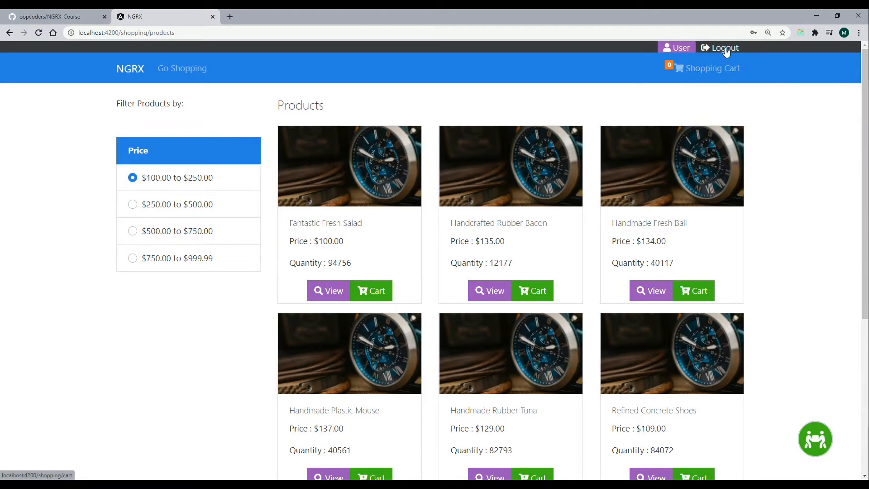
Step: Log out and log back in as 'admin' so the products page shows admin options
{"action": "left_click", "coordinate": [724, 48]}
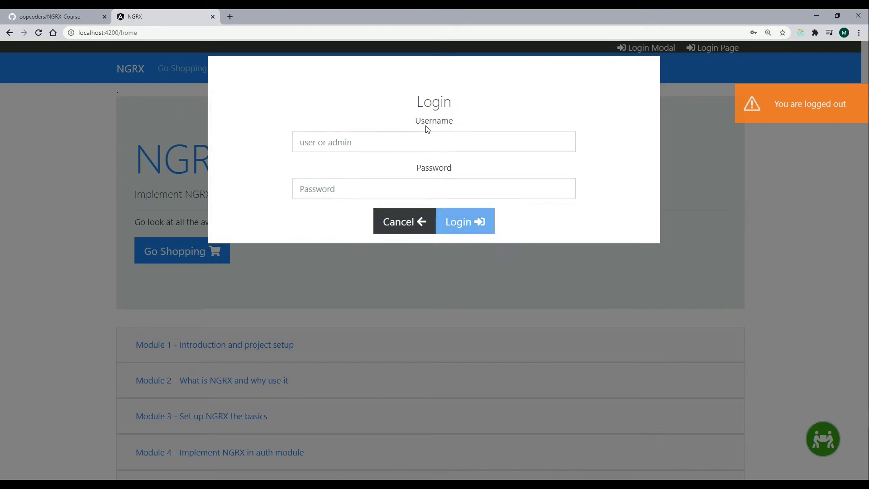
{"action": "type", "text": "as"}
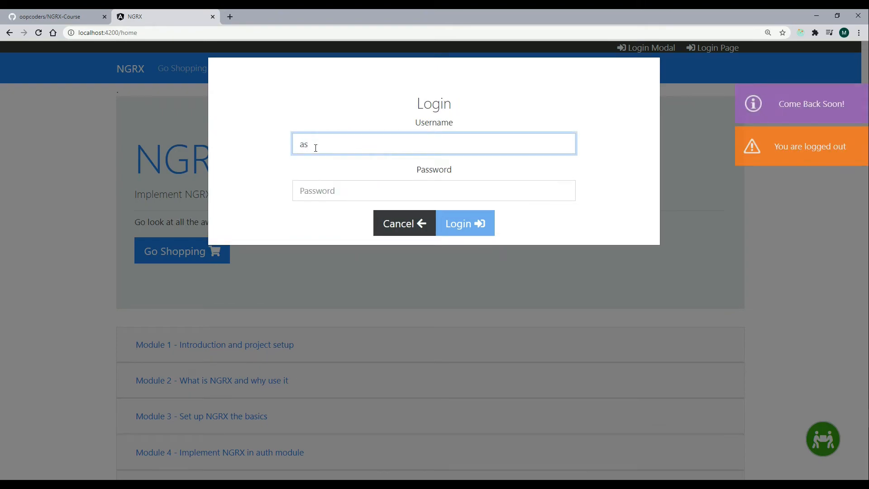
{"action": "type", "text": "admin"}
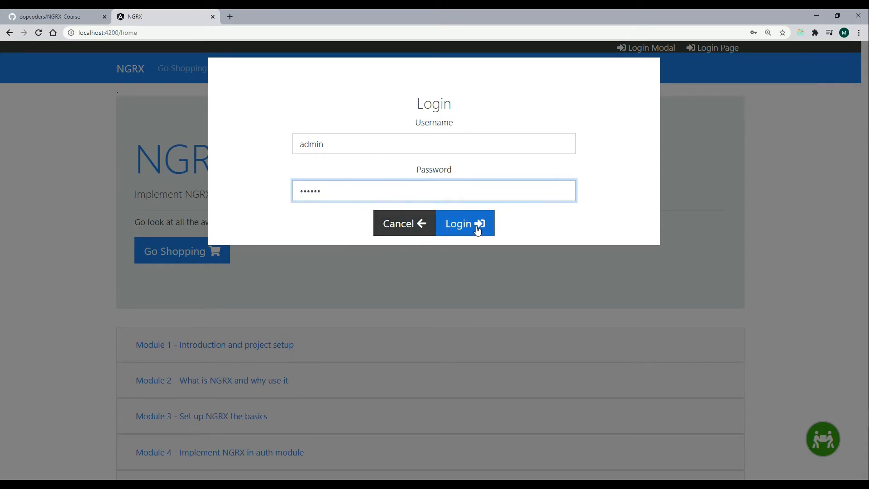
{"action": "left_click", "coordinate": [464, 223]}
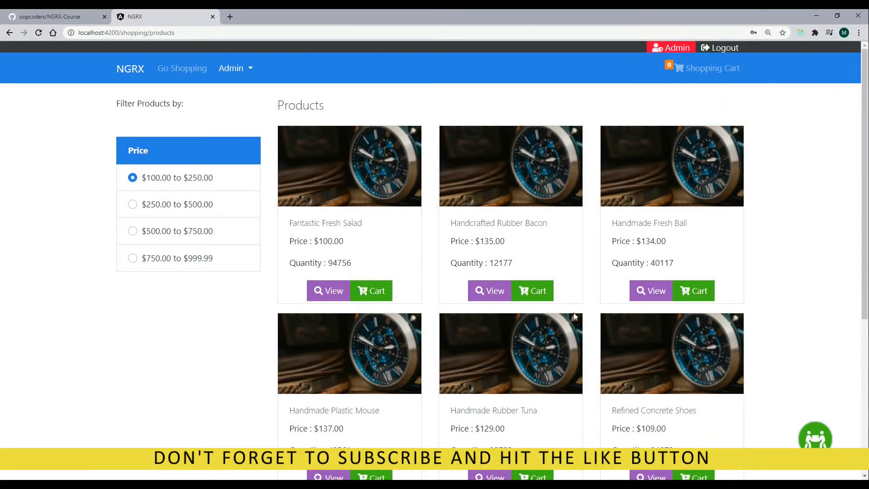
{"action": "mouse_move", "coordinate": [535, 321]}
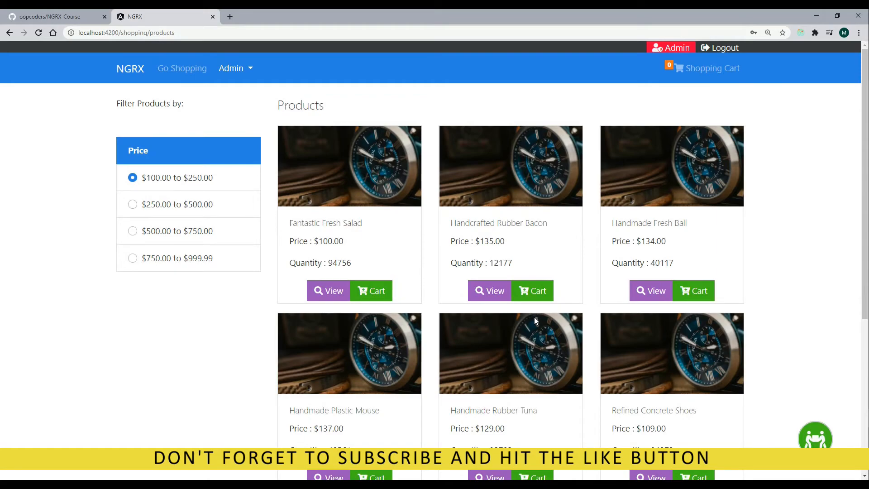
{"action": "left_click", "coordinate": [49, 17]}
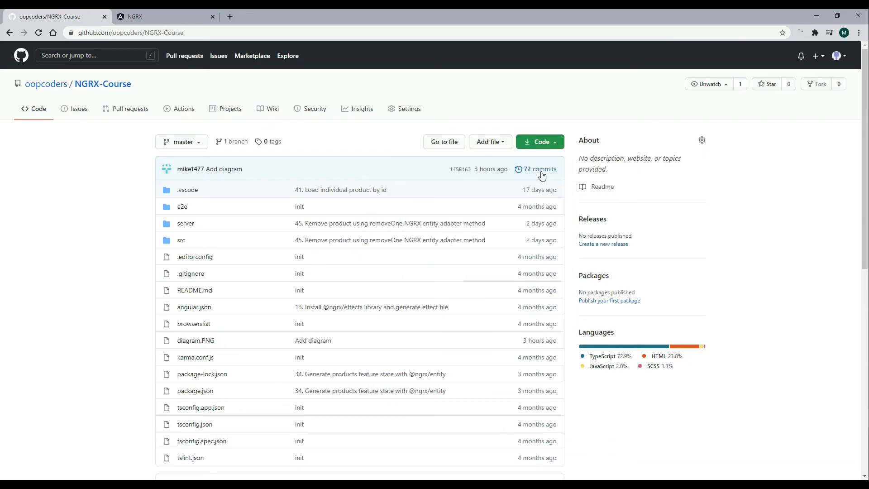
{"action": "left_click", "coordinate": [540, 169]}
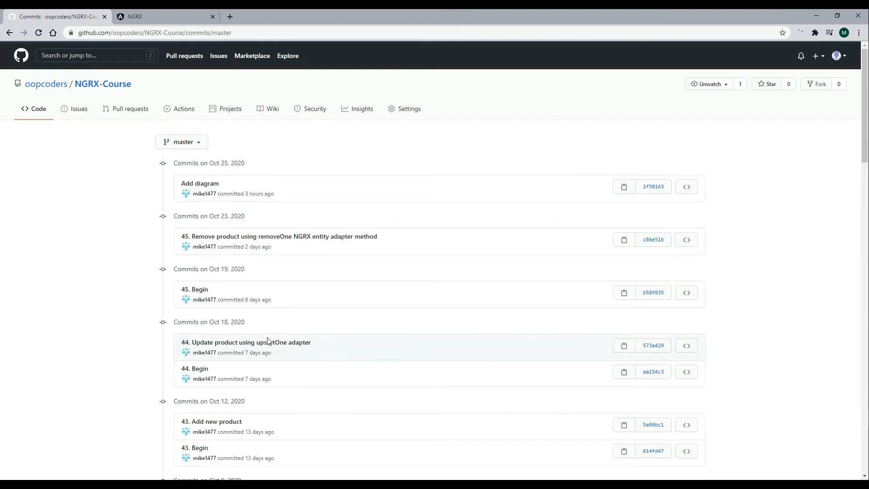
{"action": "scroll", "scroll_direction": "down", "scroll_amount": 3}
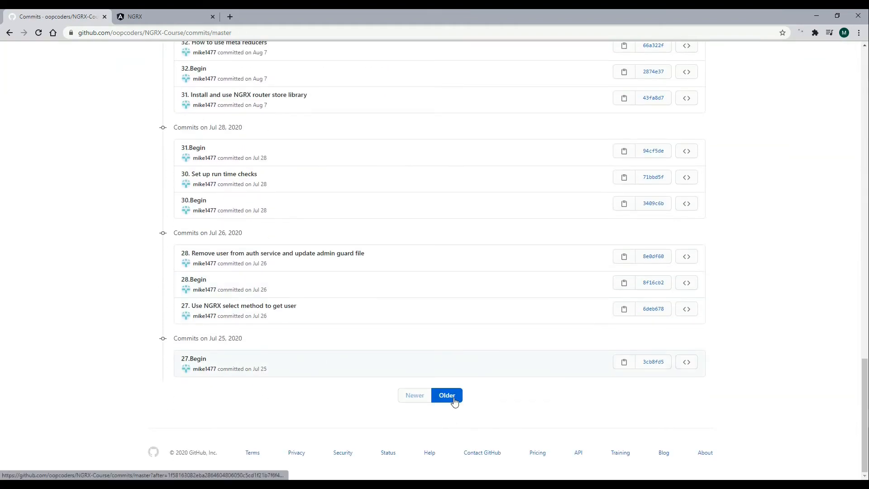
{"action": "left_click", "coordinate": [446, 395]}
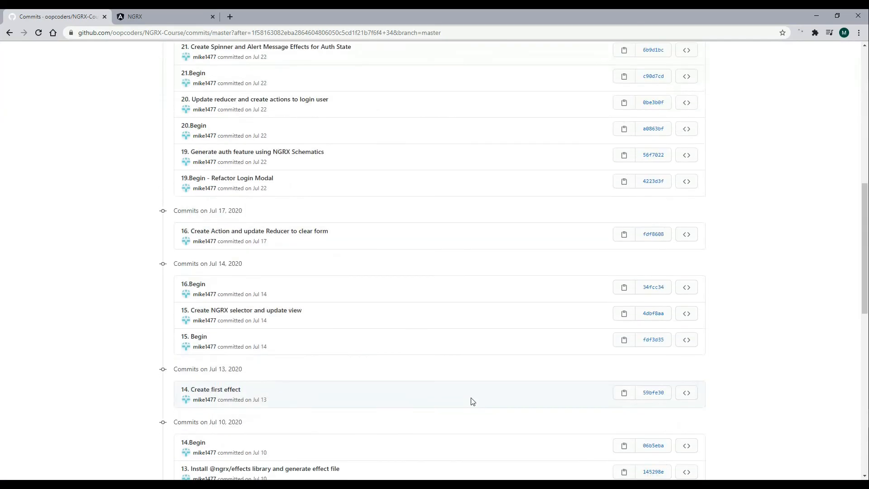
{"action": "scroll", "scroll_direction": "down", "scroll_amount": 3}
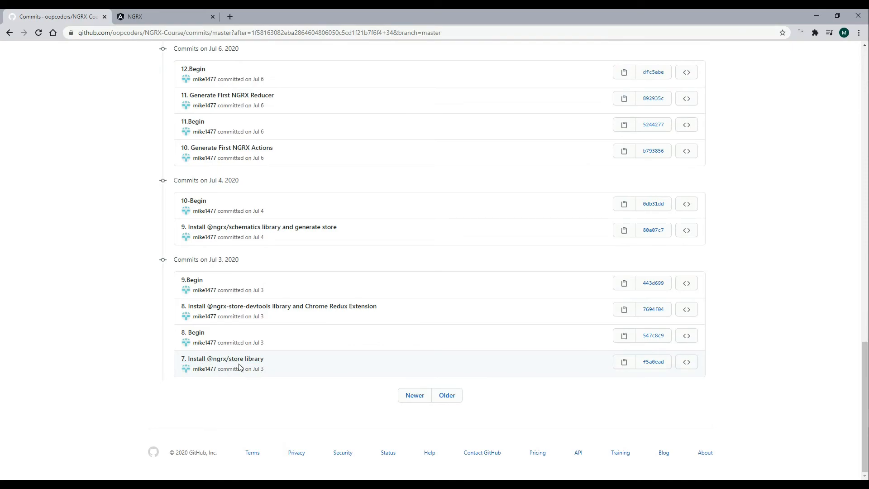
{"action": "left_click", "coordinate": [623, 361]}
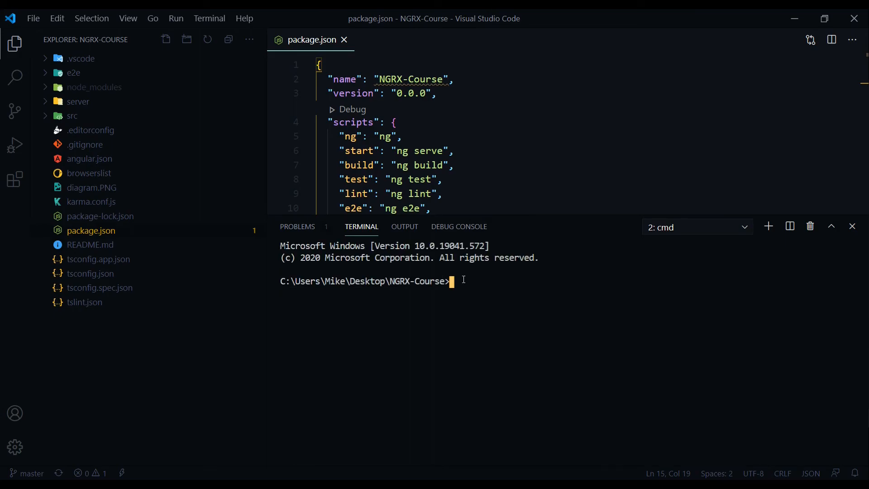
Step: Run git checkout f5a0eadf4a524ef275058966ebf745840e3f2a9f in the integrated terminal
{"action": "type", "text": "git"}
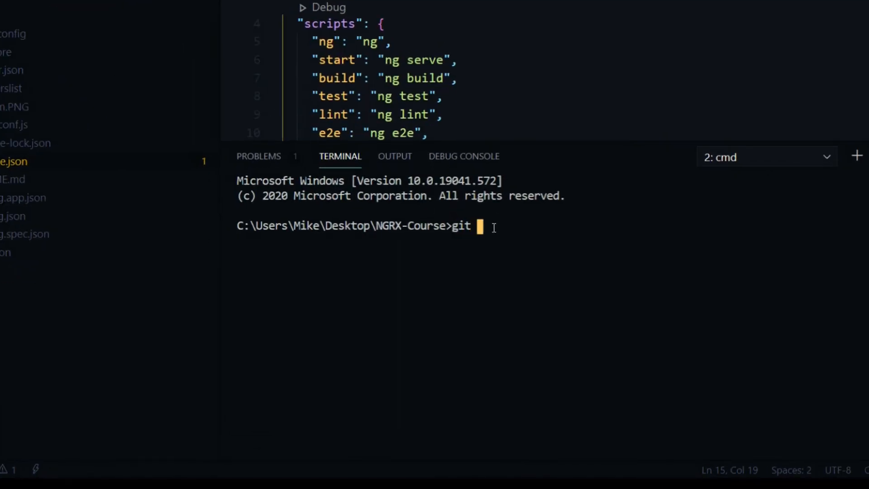
{"action": "type", "text": "checkout"}
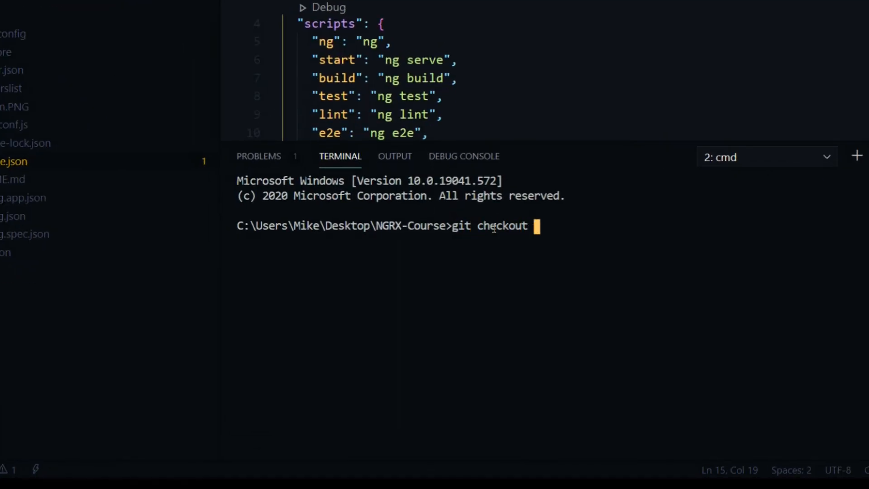
{"action": "type", "text": "f5a0eadf4a524ef275058966ebf745840e3f2a9f"}
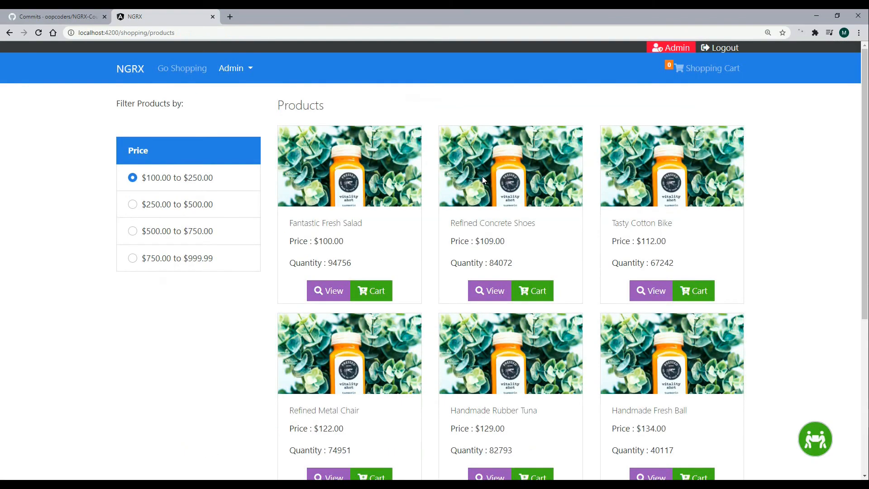
{"action": "left_click", "coordinate": [129, 68]}
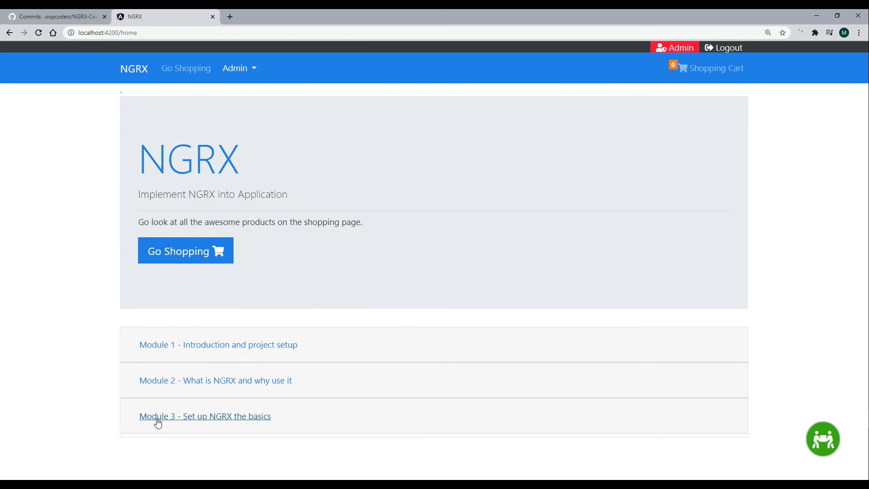
{"action": "left_click", "coordinate": [204, 417]}
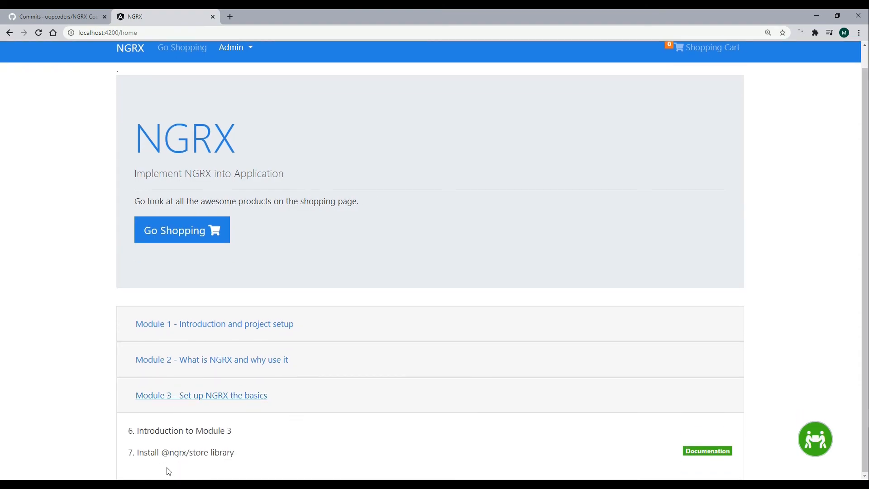
{"action": "mouse_move", "coordinate": [237, 456]}
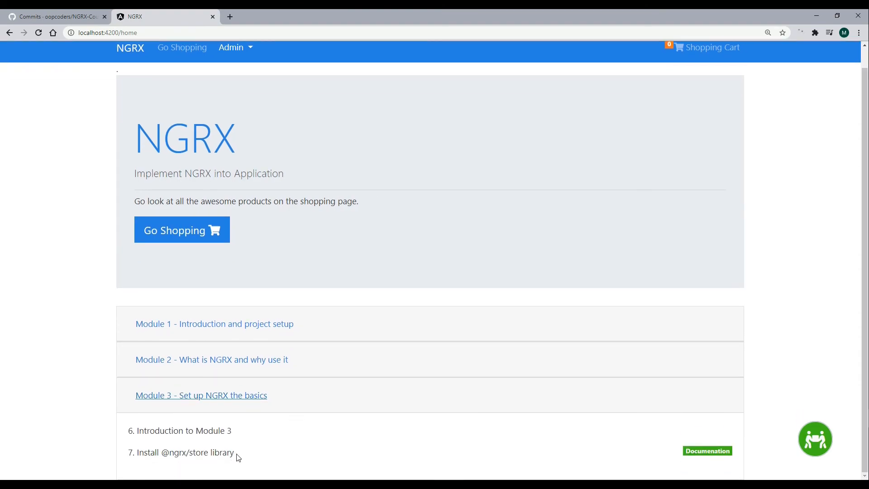
{"action": "mouse_move", "coordinate": [536, 265]}
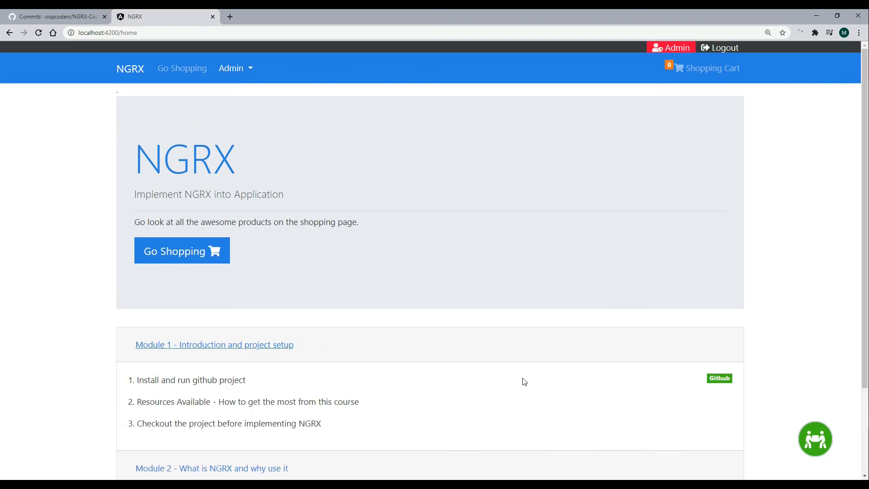
{"action": "mouse_move", "coordinate": [305, 419]}
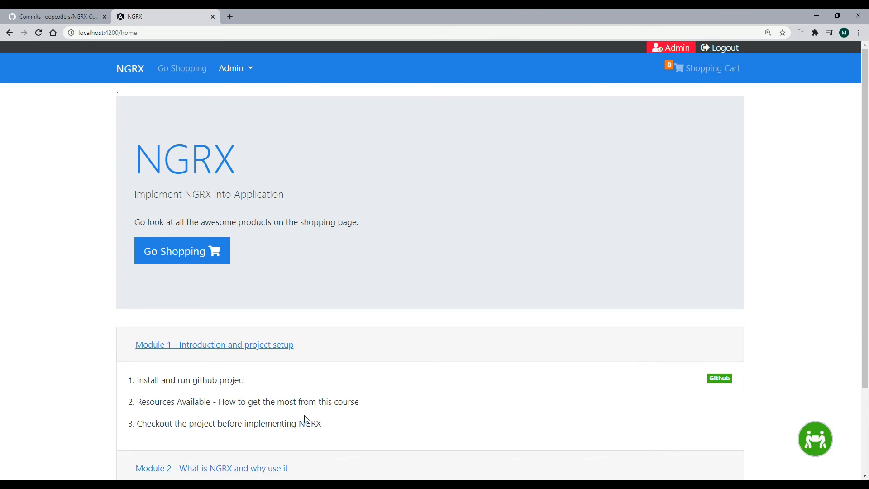
{"action": "mouse_move", "coordinate": [371, 416]}
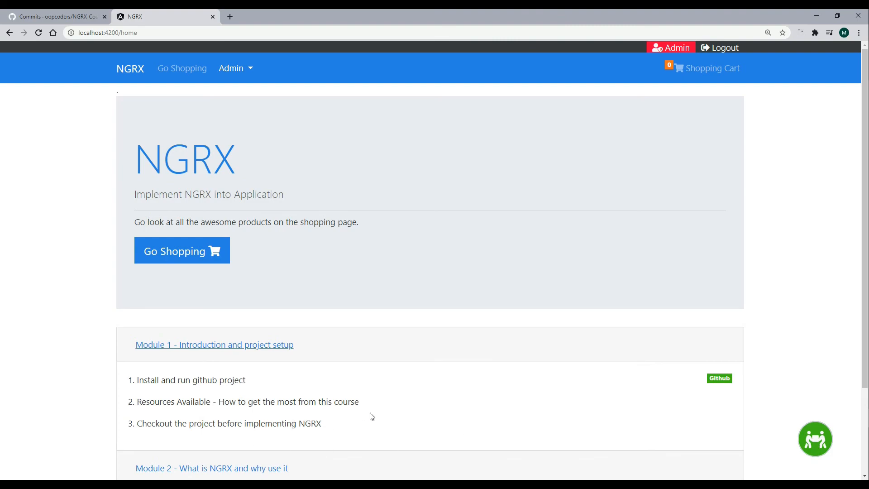
{"action": "mouse_move", "coordinate": [454, 415]}
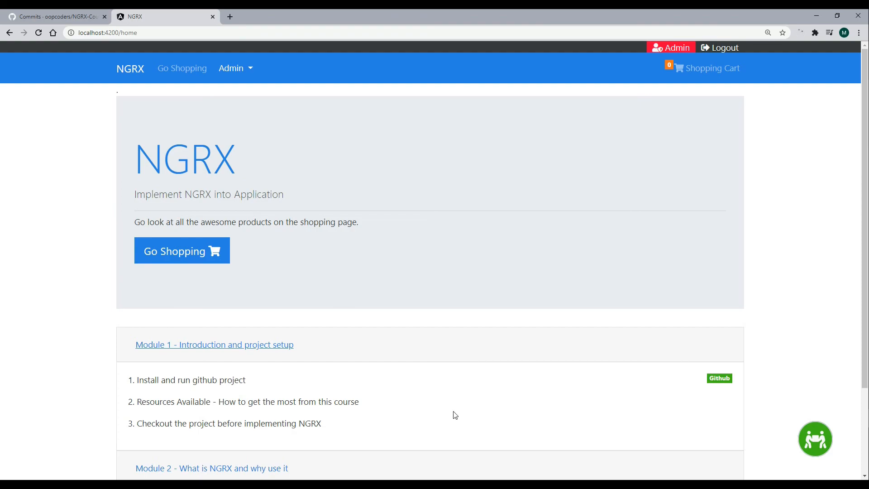